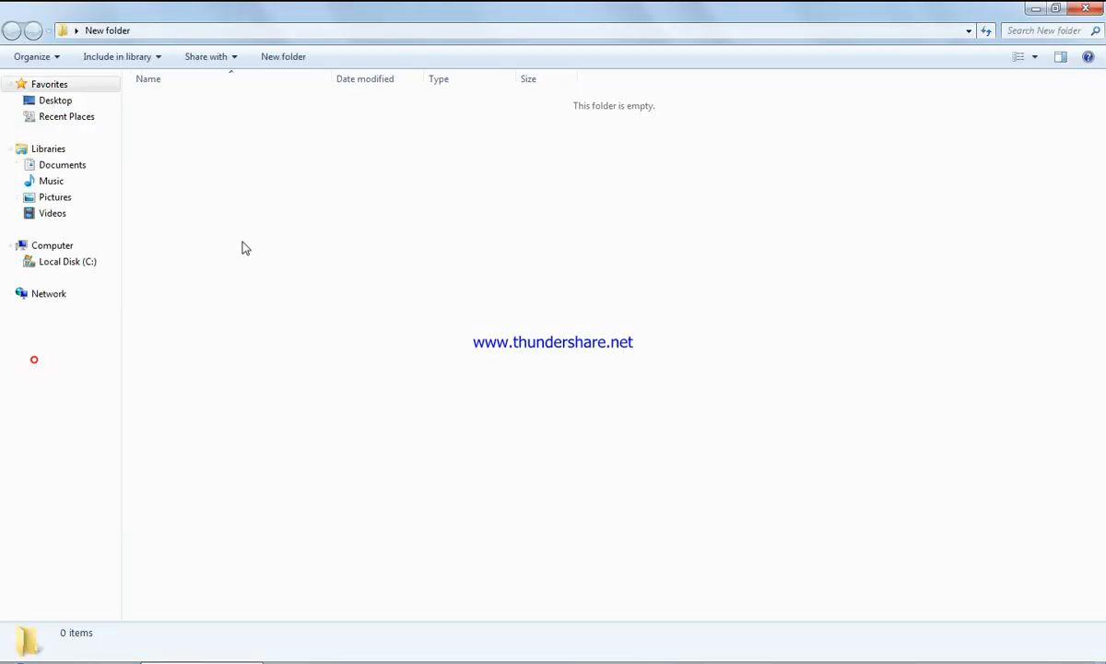
- Create a new Microsoft Office Excel Worksheet in the New folder, keeping its default name
right_click(246, 247)
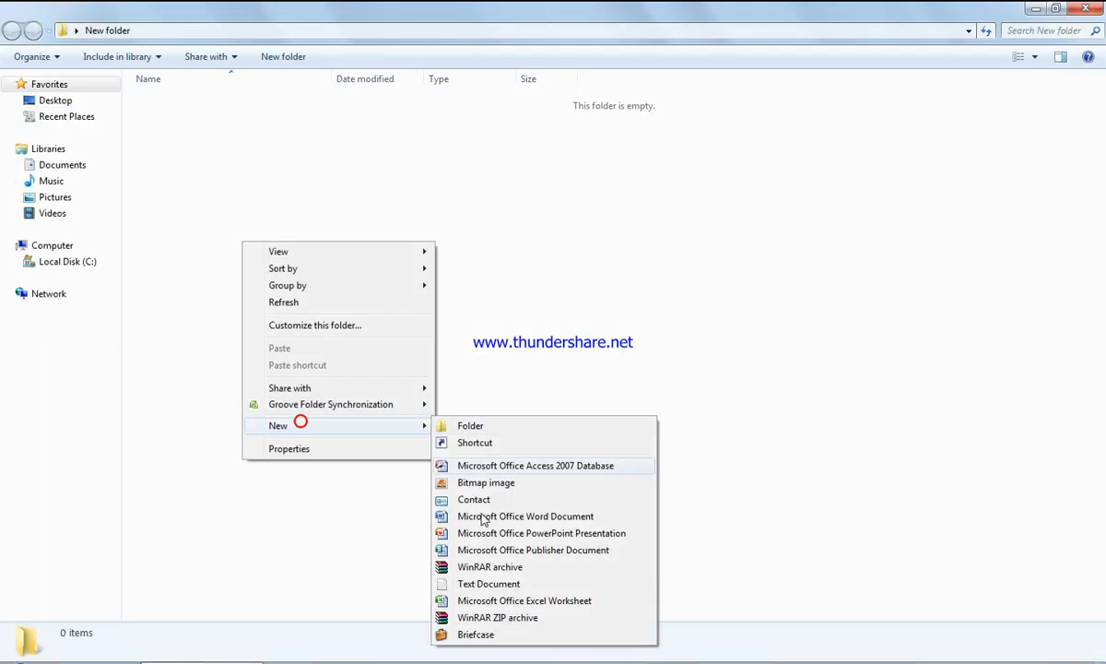
left_click(525, 600)
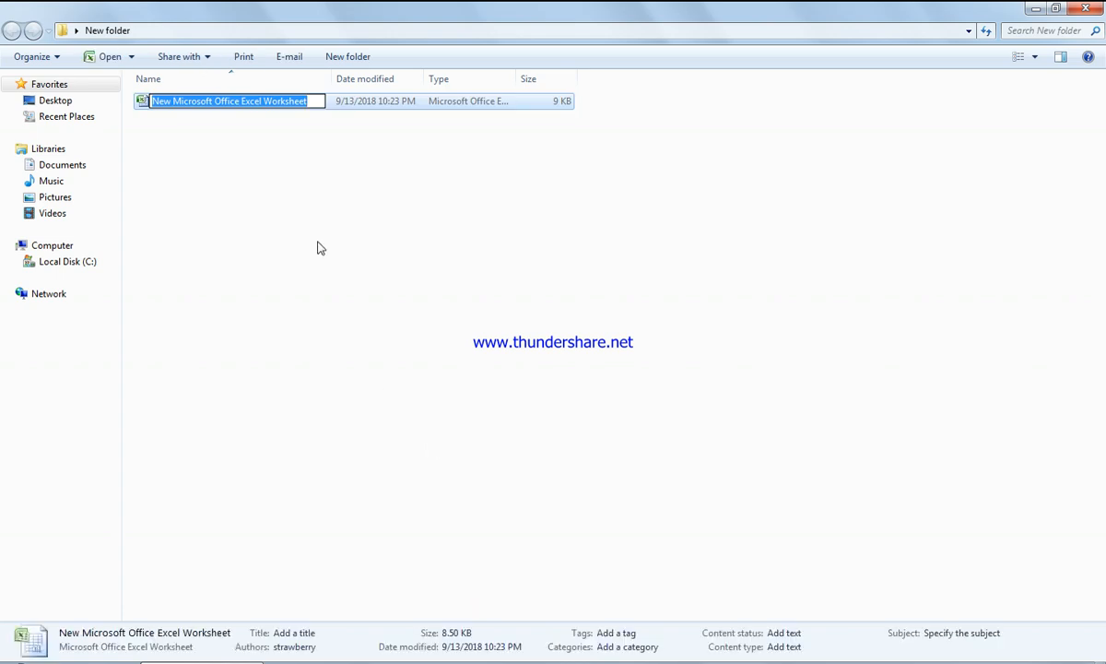
left_click(242, 110)
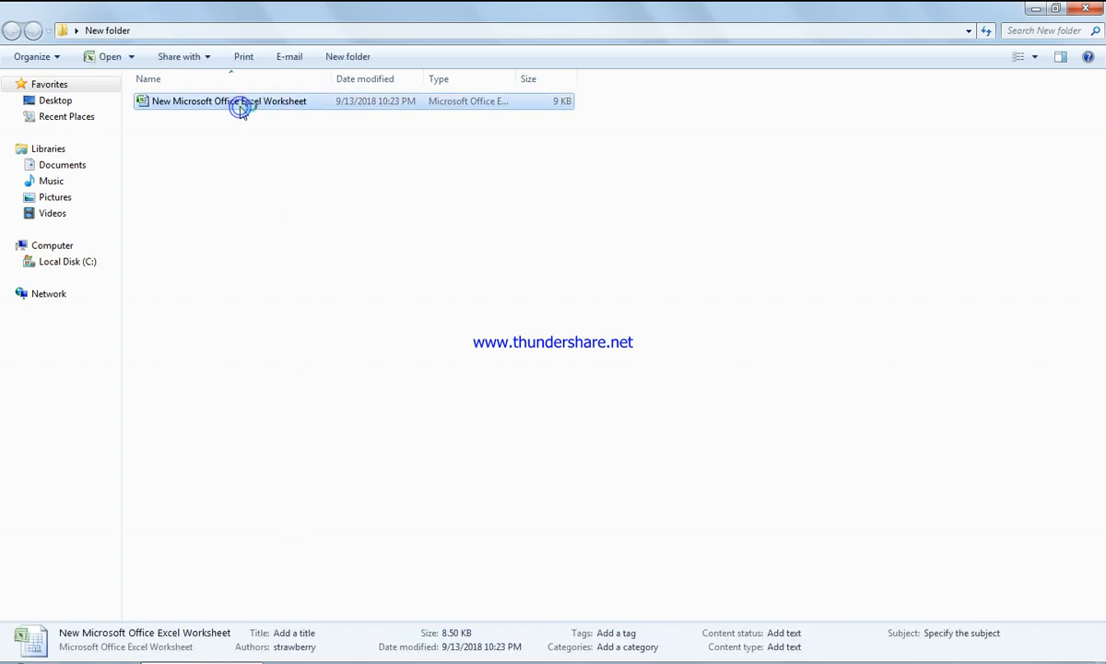
- Open the new worksheet in Excel and save it as an Excel Macro-Enabled Workbook
double_click(228, 100)
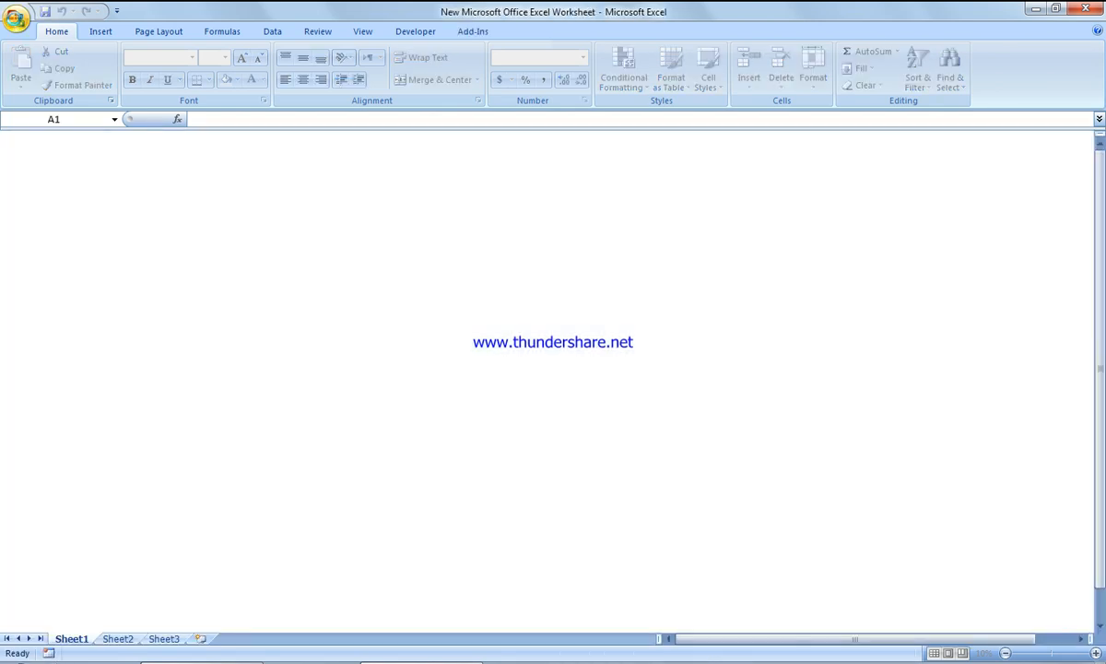
left_click(16, 19)
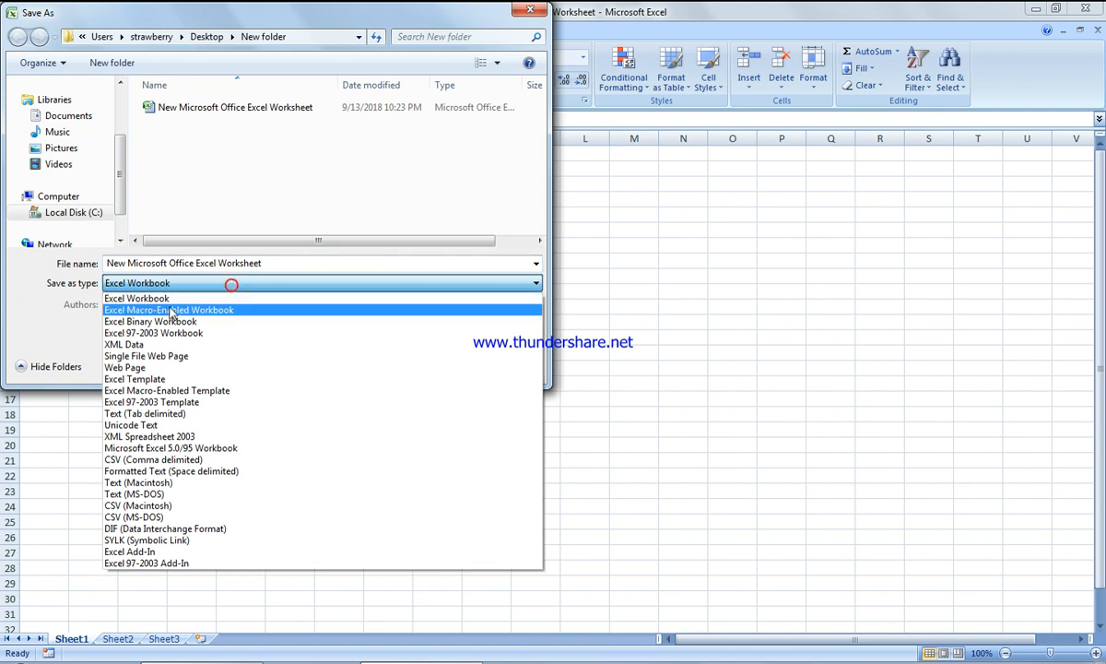
left_click(168, 309)
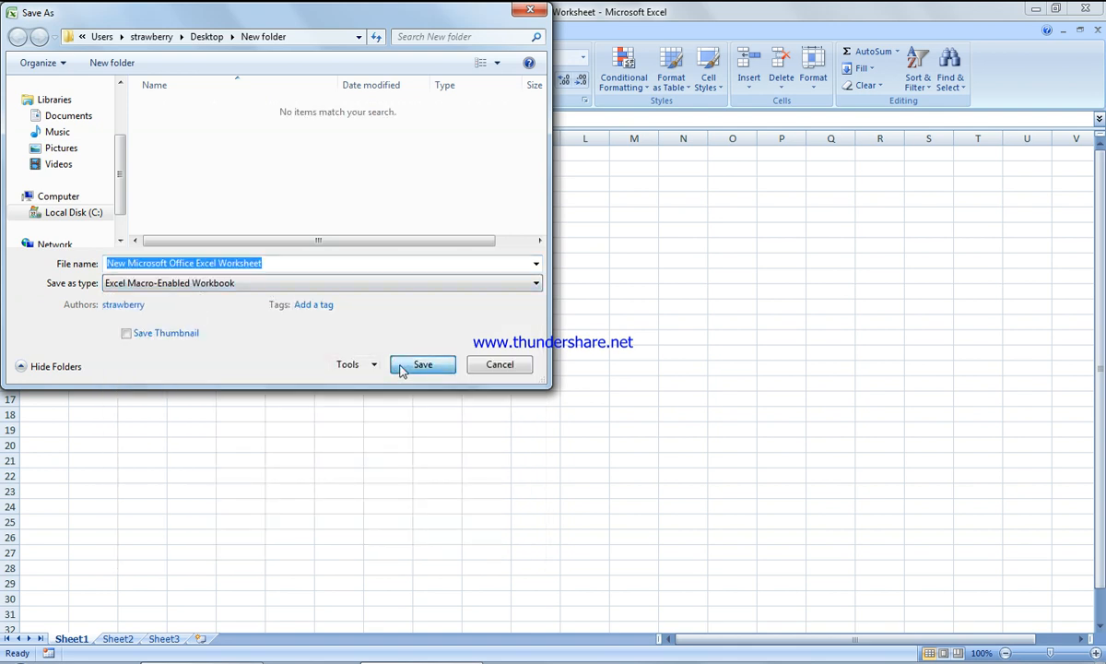
left_click(422, 364)
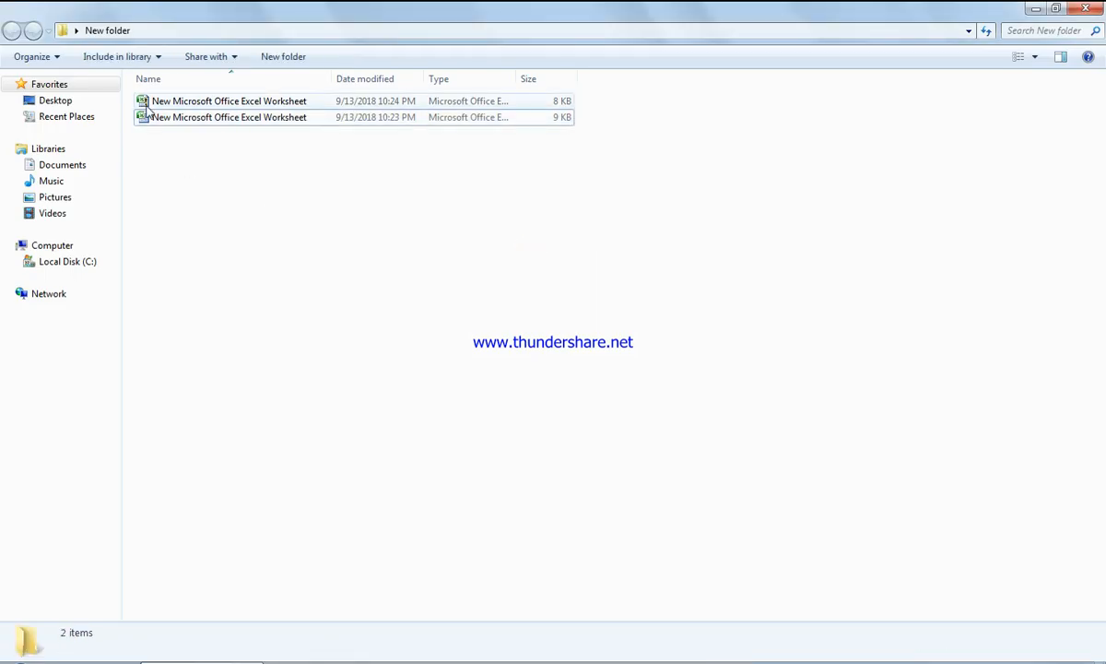
- Open the newer 10:24 PM macro-enabled worksheet file in Excel
left_click(229, 100)
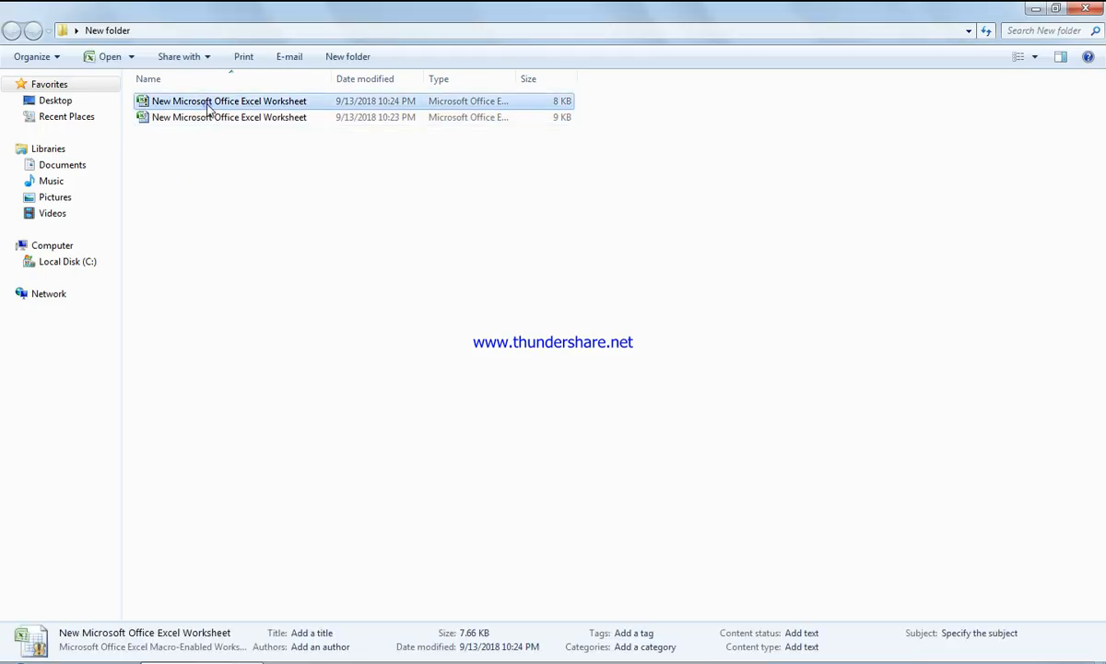
double_click(229, 100)
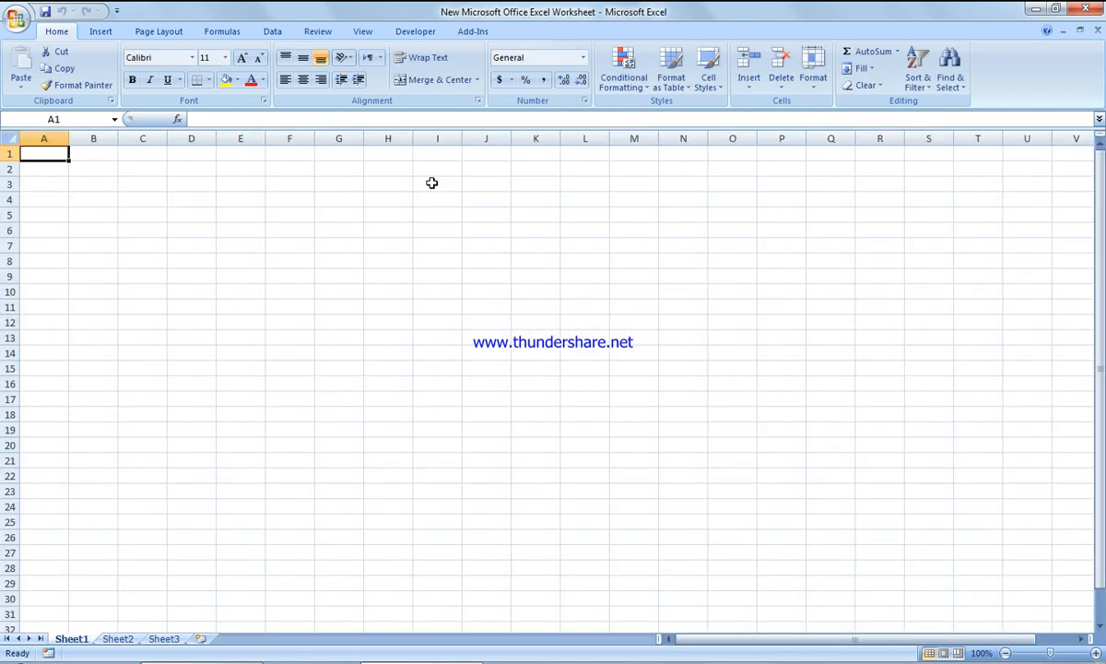
- Launch the Visual Basic editor from the Developer tab's Code group
left_click(414, 31)
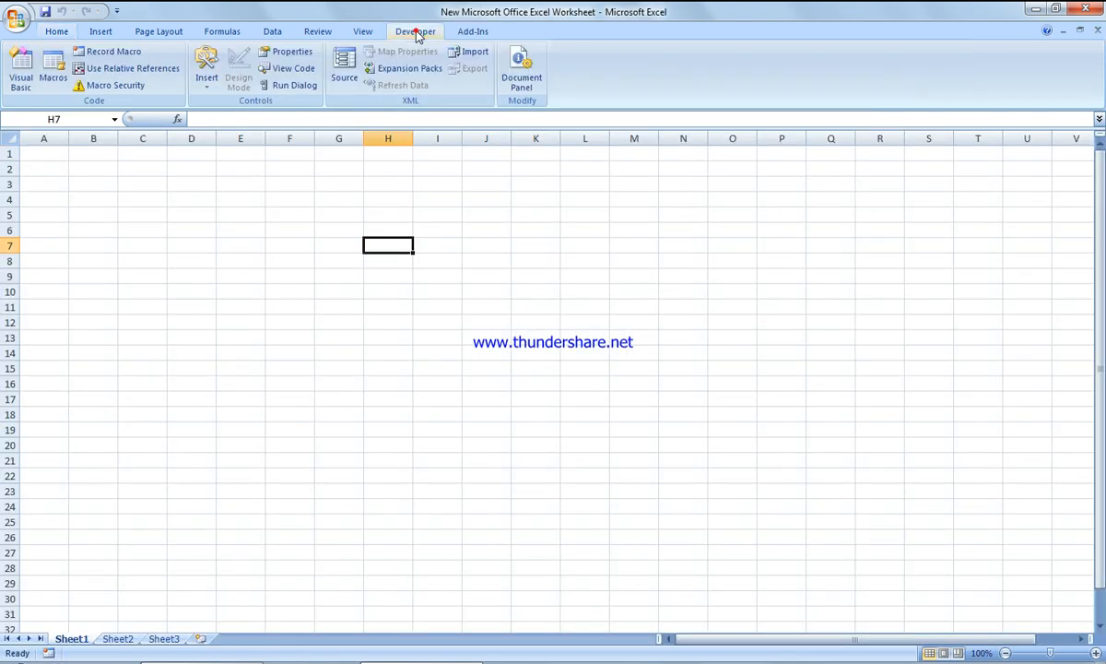
mouse_move(206, 69)
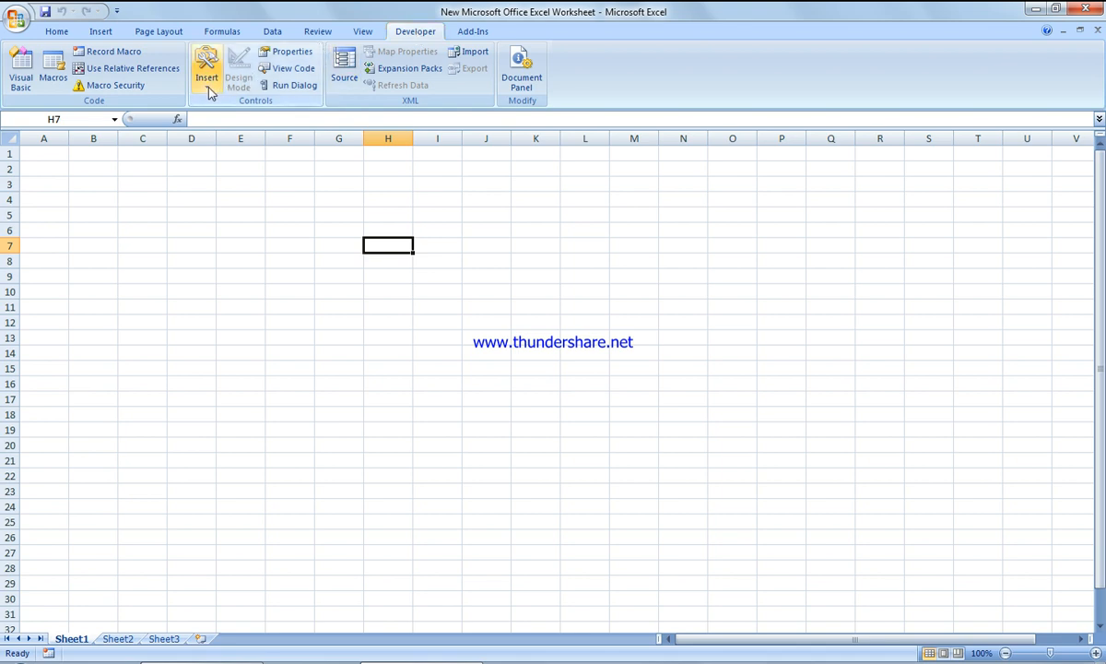
mouse_move(20, 69)
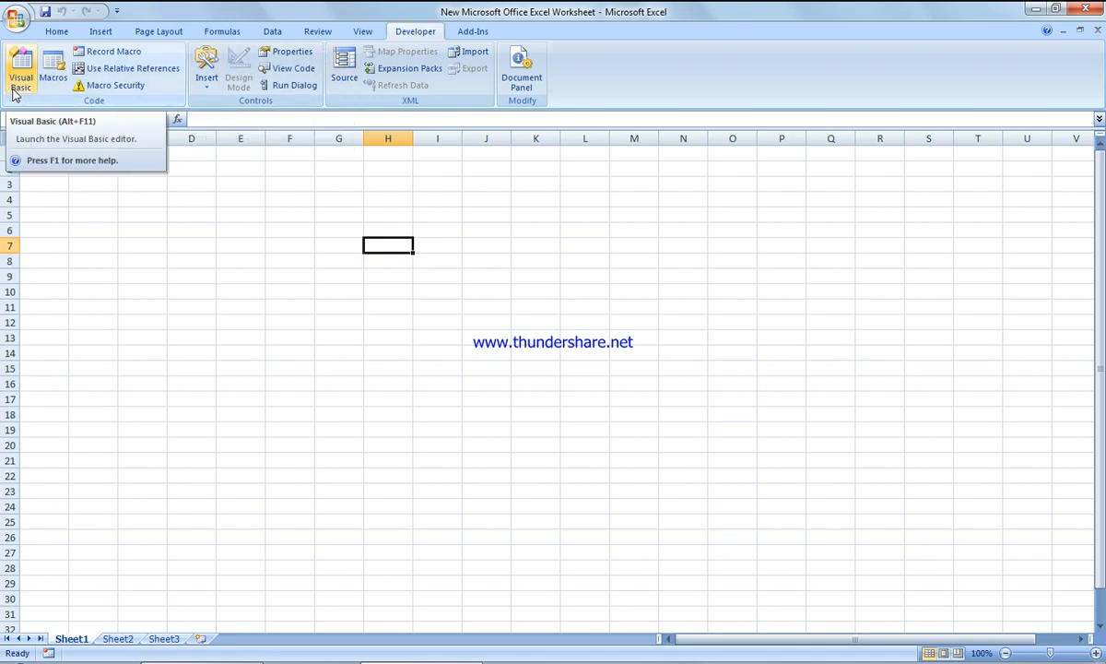
mouse_move(25, 98)
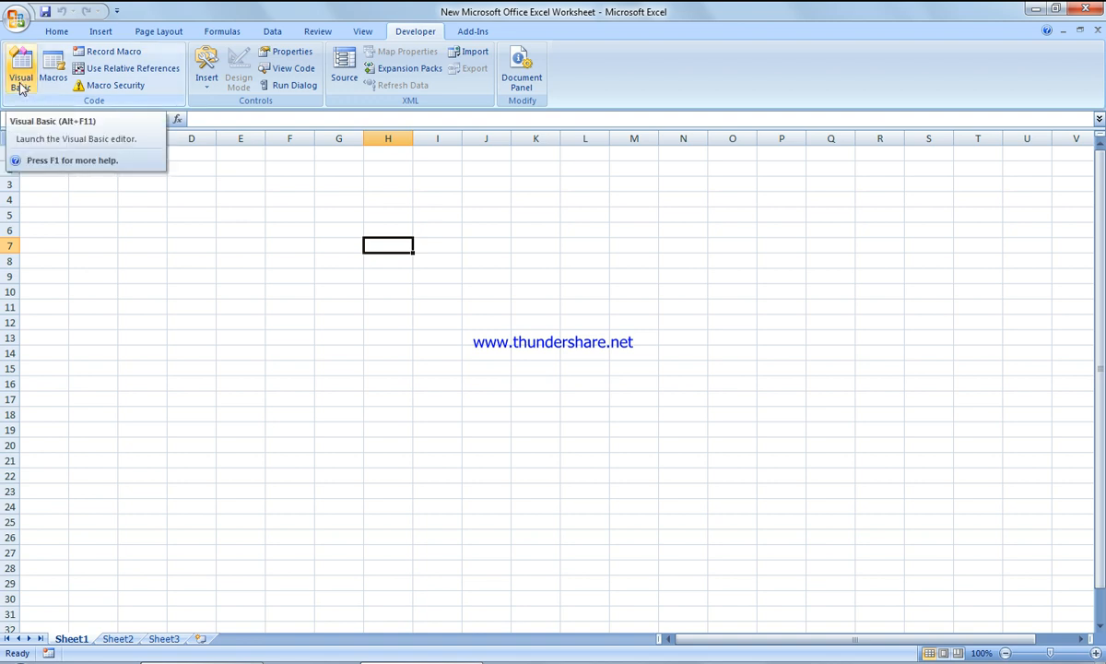
left_click(20, 69)
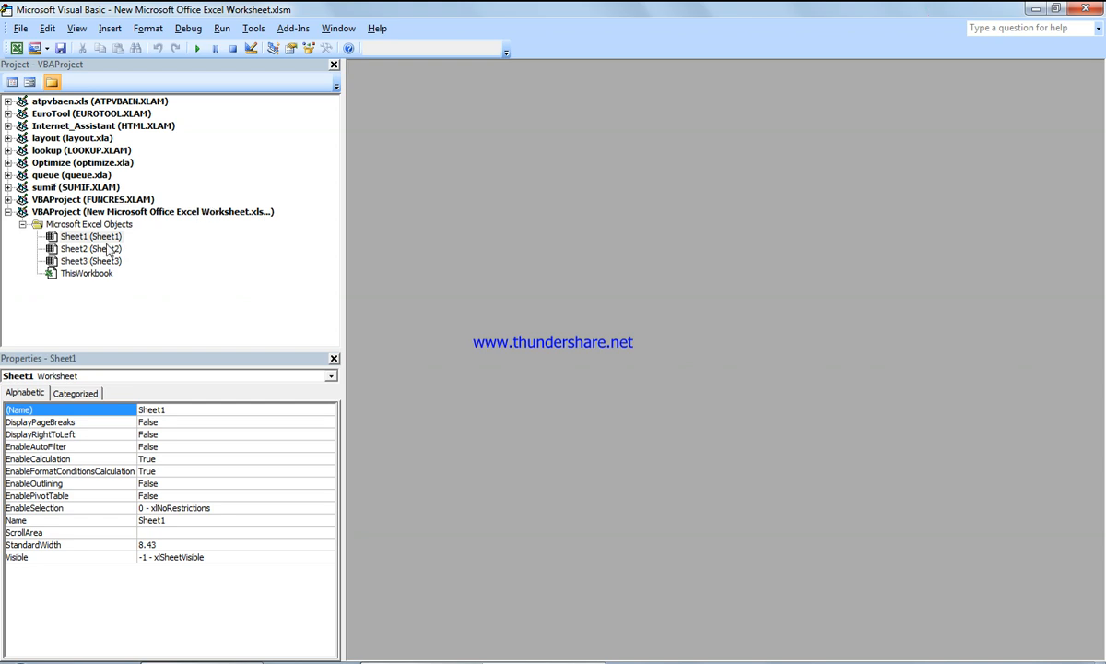
- Insert a UserForm into the project through Sheet1's Insert menu
right_click(91, 236)
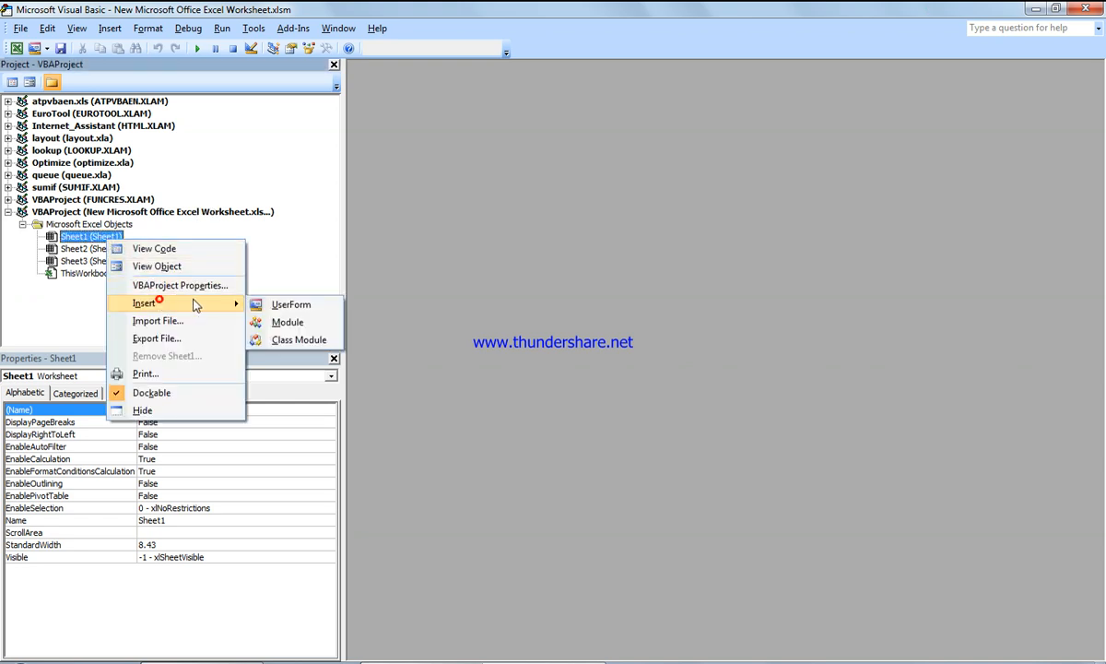
left_click(291, 304)
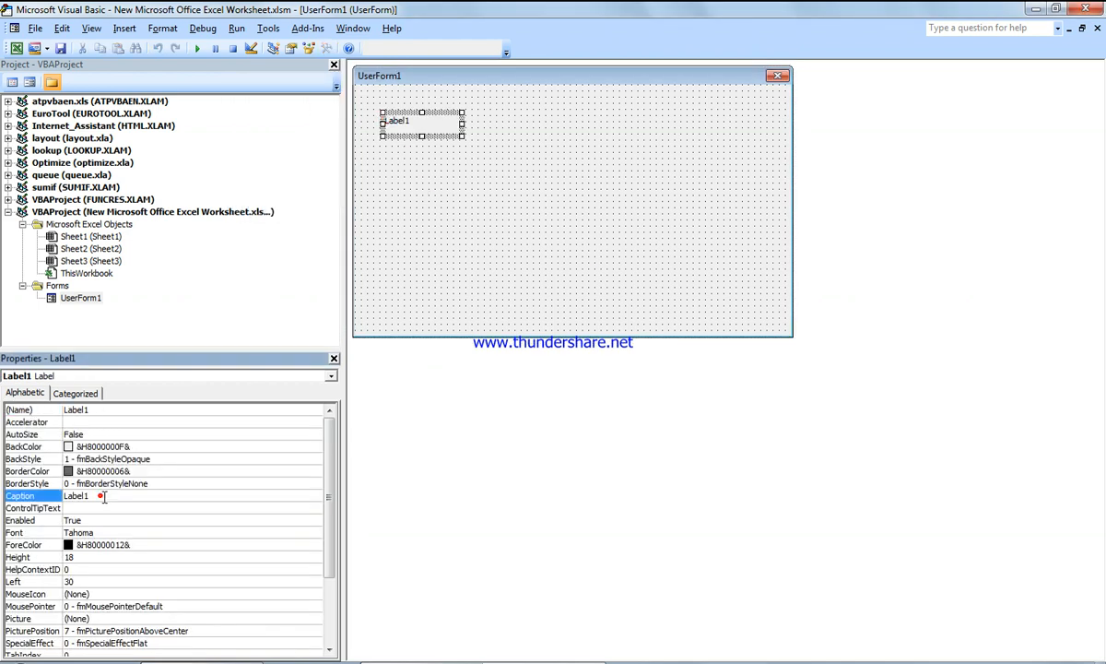
- Set Label1's Caption property to OPTION BOX
type("OPTION BOX")
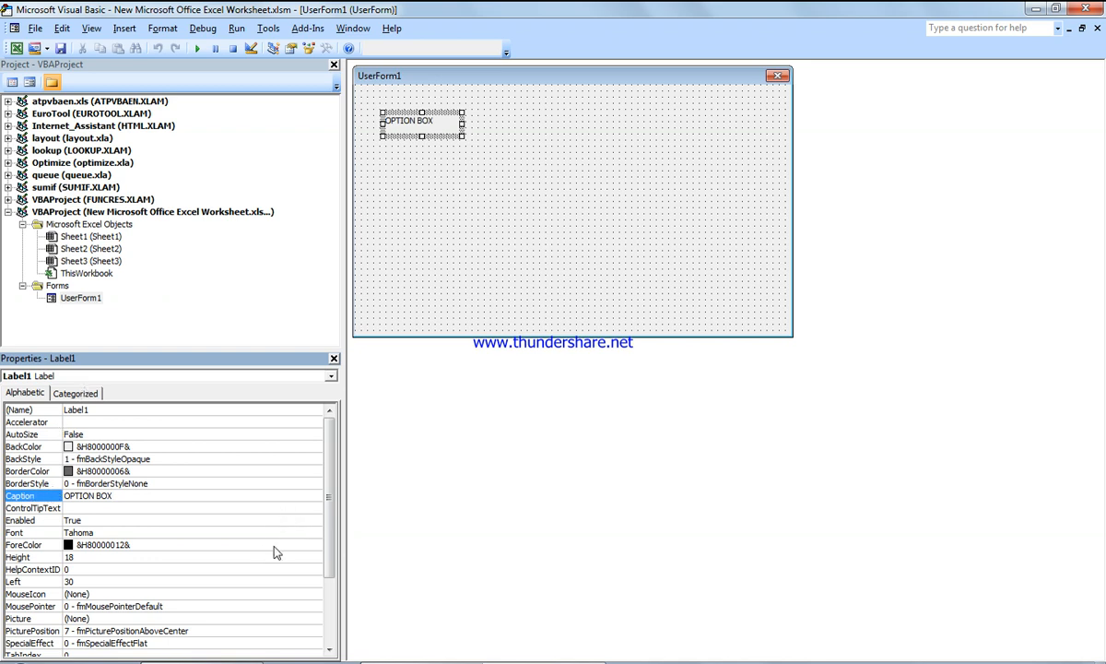
mouse_move(271, 600)
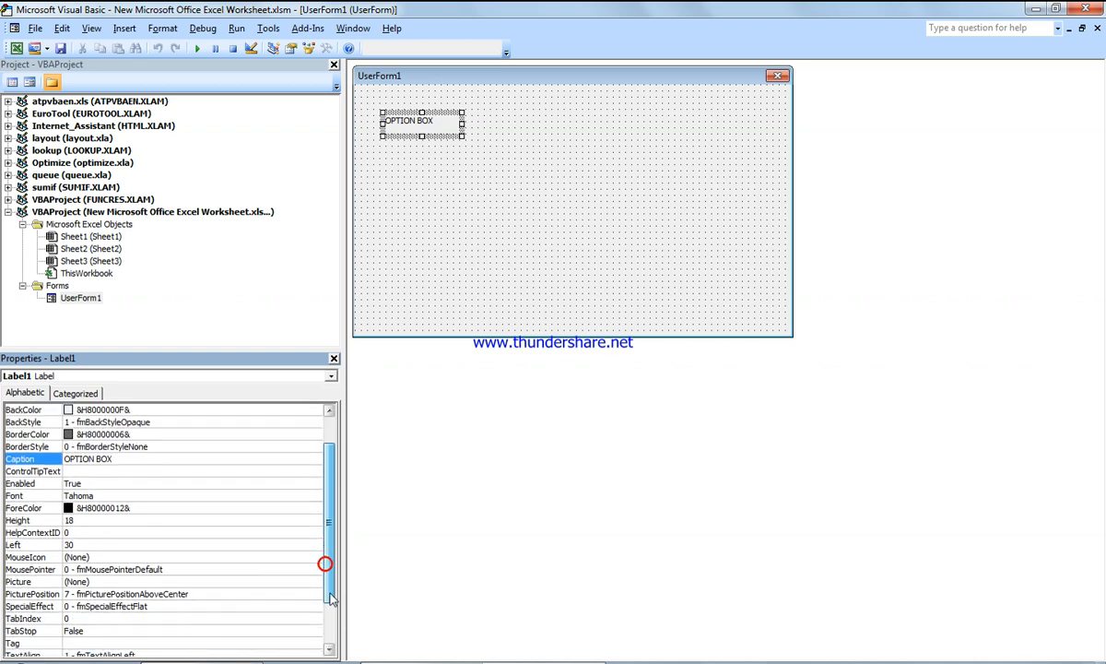
scroll("down", 3)
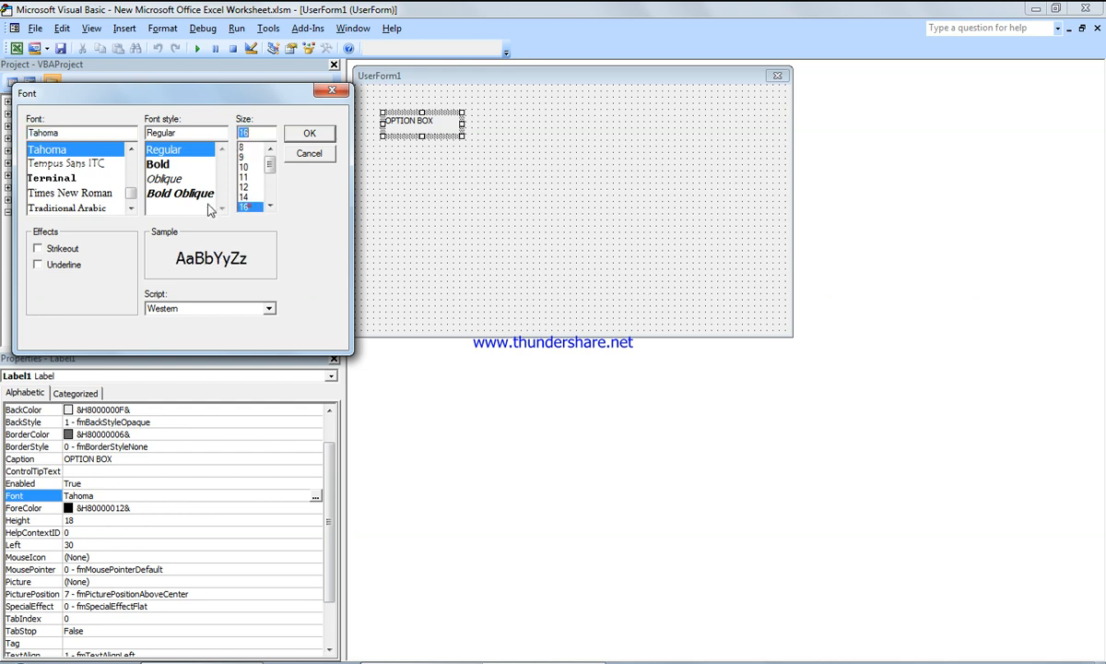
- Give the OPTION BOX label a very large font and move it to the form's top-left
left_click(310, 132)
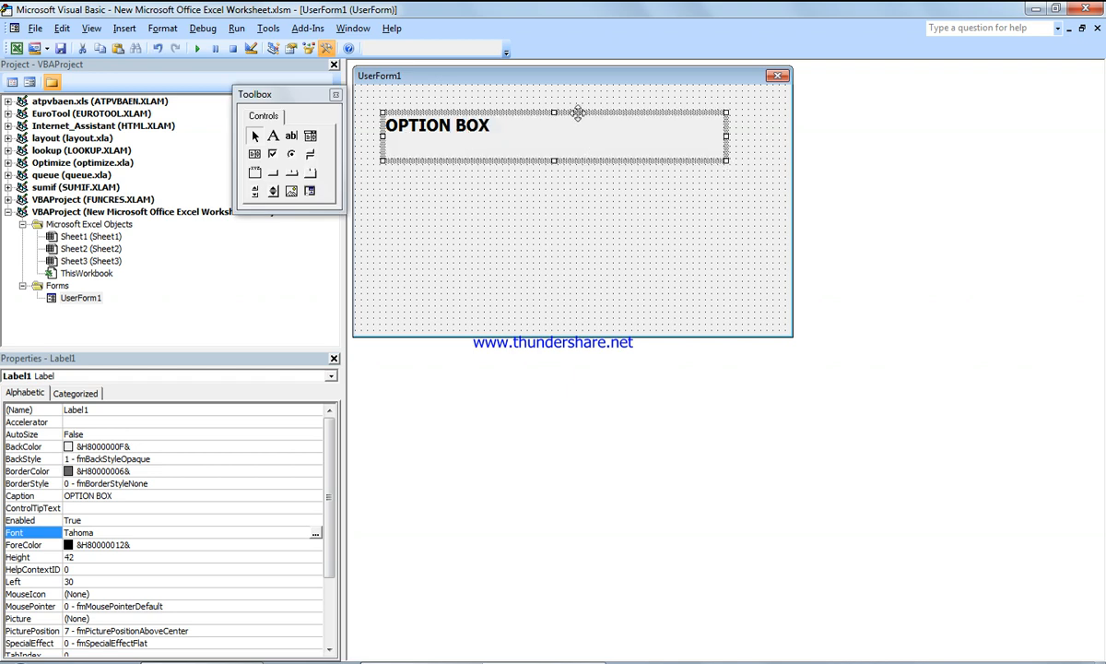
left_click_drag(553, 124, 531, 106)
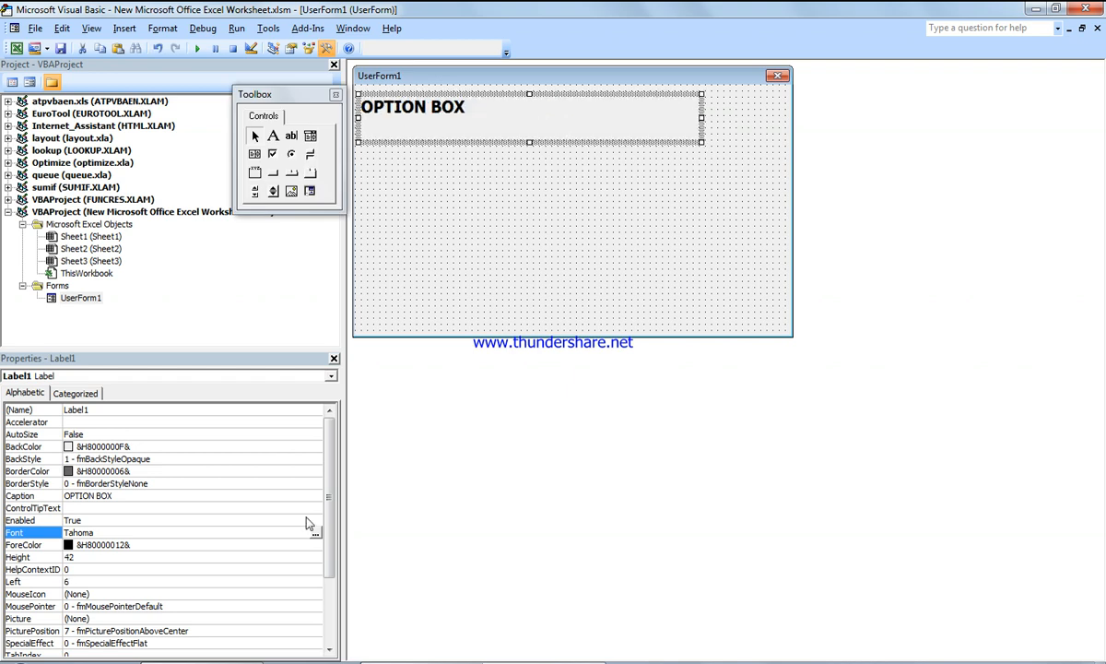
left_click(315, 533)
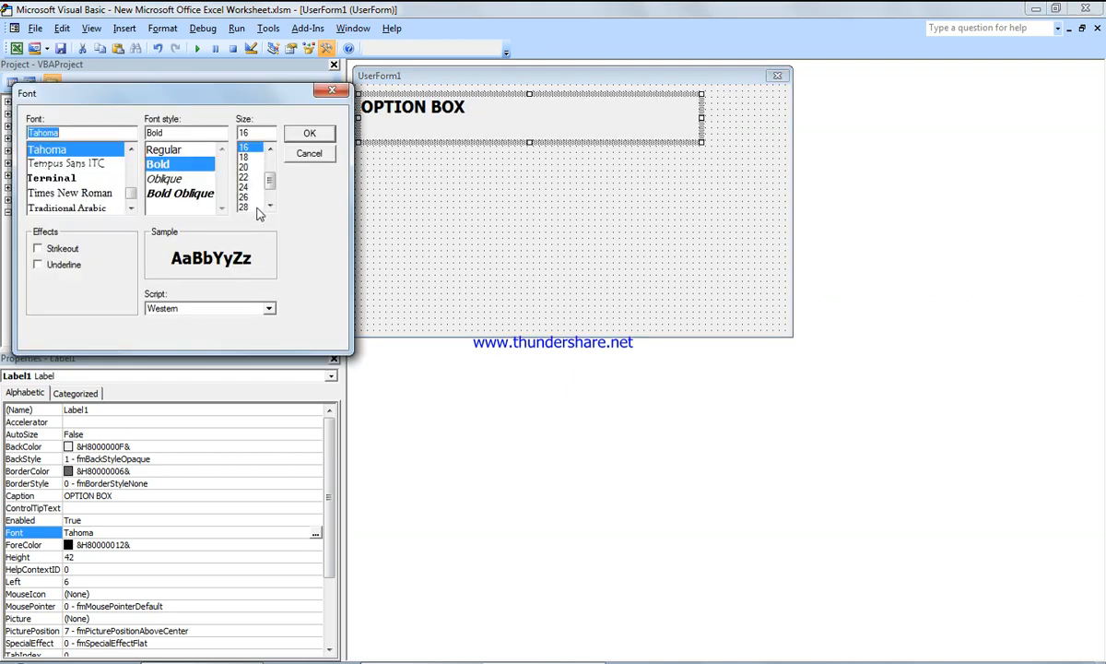
left_click(245, 205)
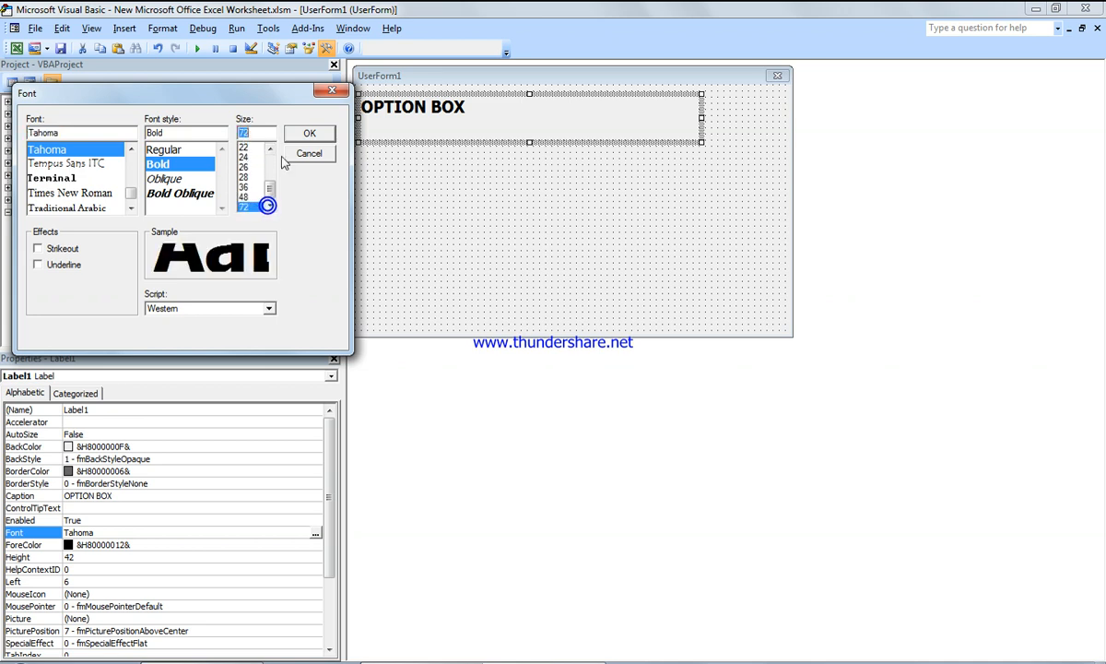
left_click(309, 132)
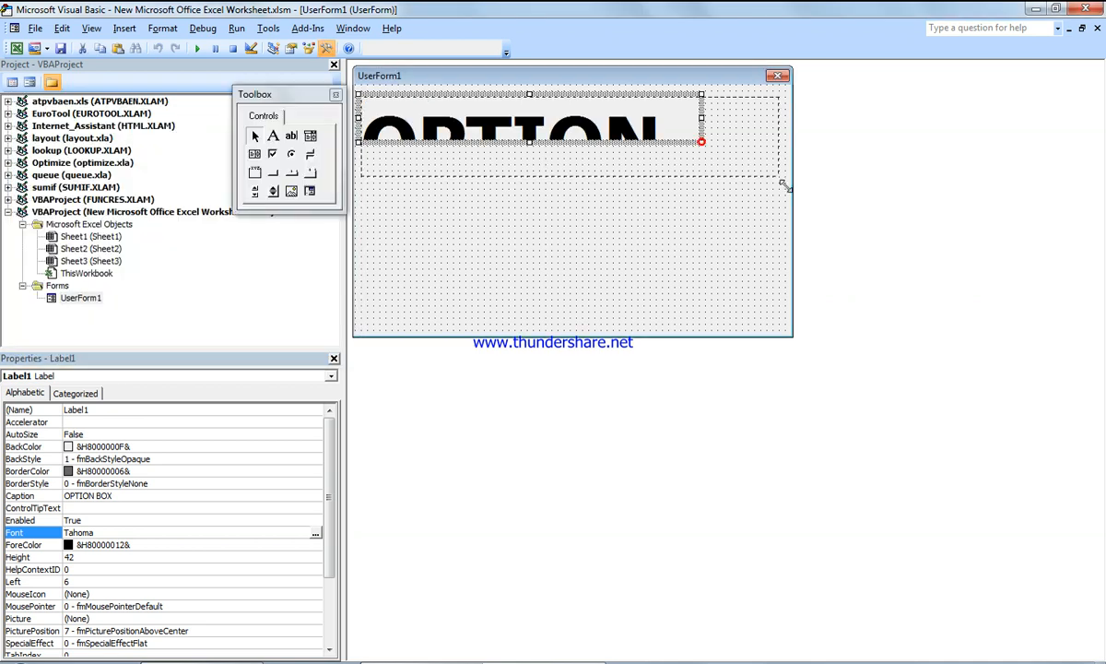
- Widen the UserForm and stretch the heading label so OPTION BOX fits centred
left_click(572, 276)
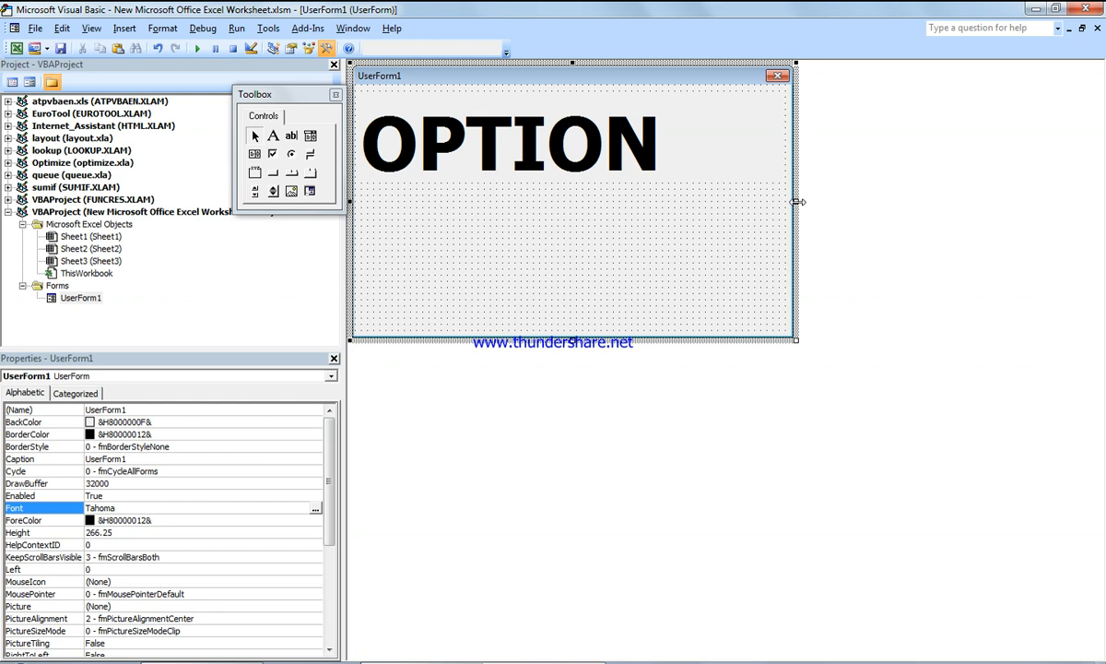
left_click(507, 143)
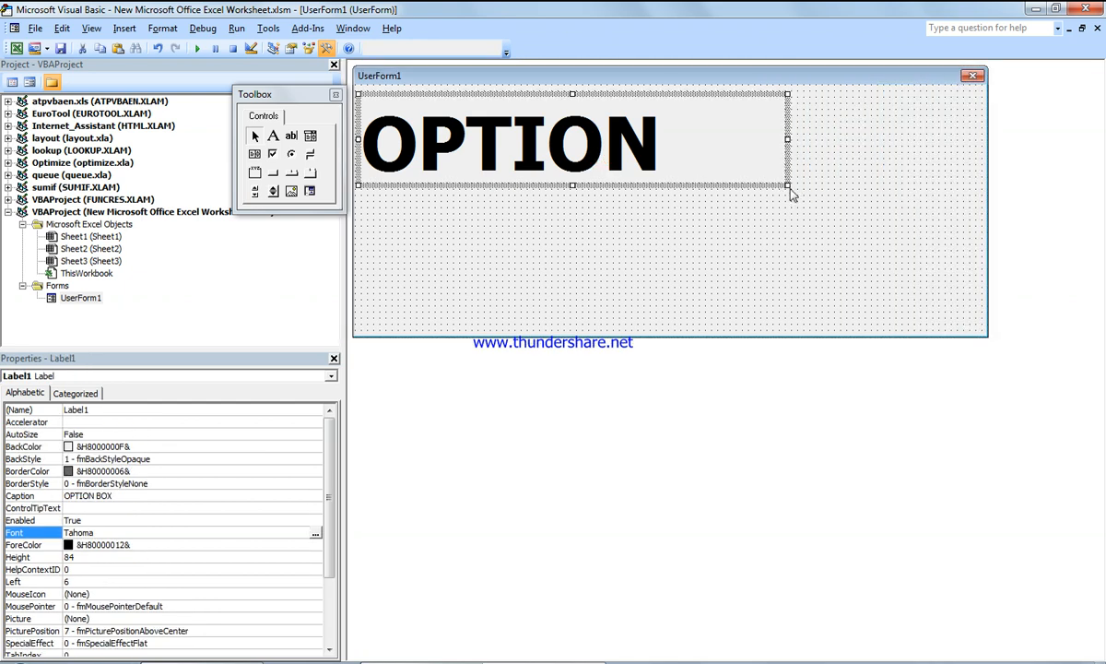
left_click_drag(791, 194, 980, 218)
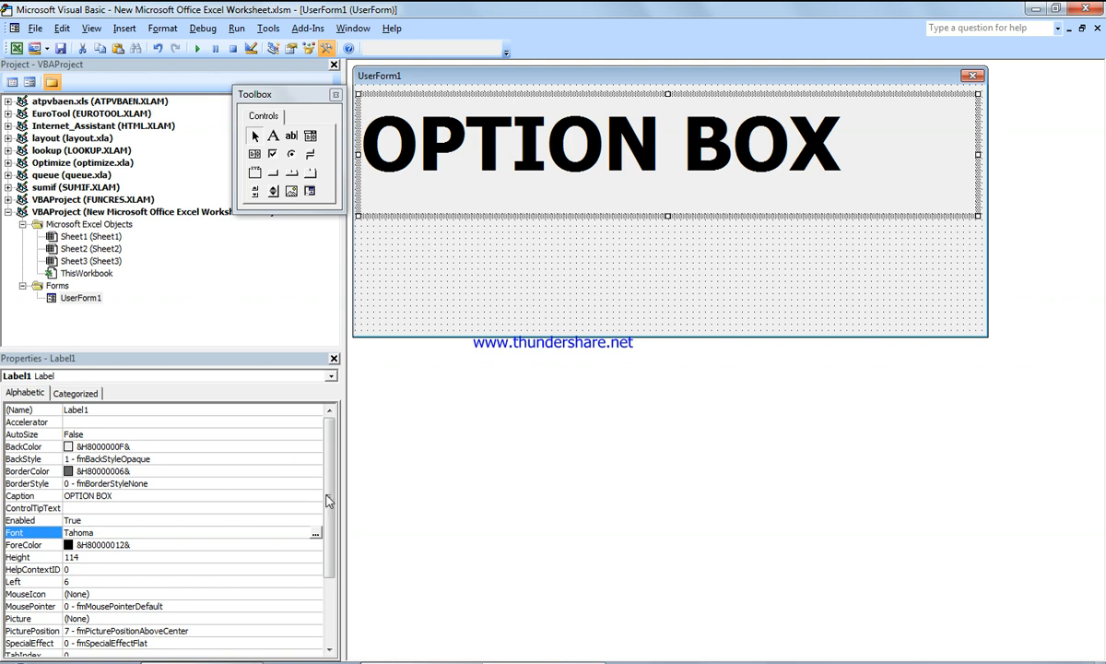
scroll("down", 3)
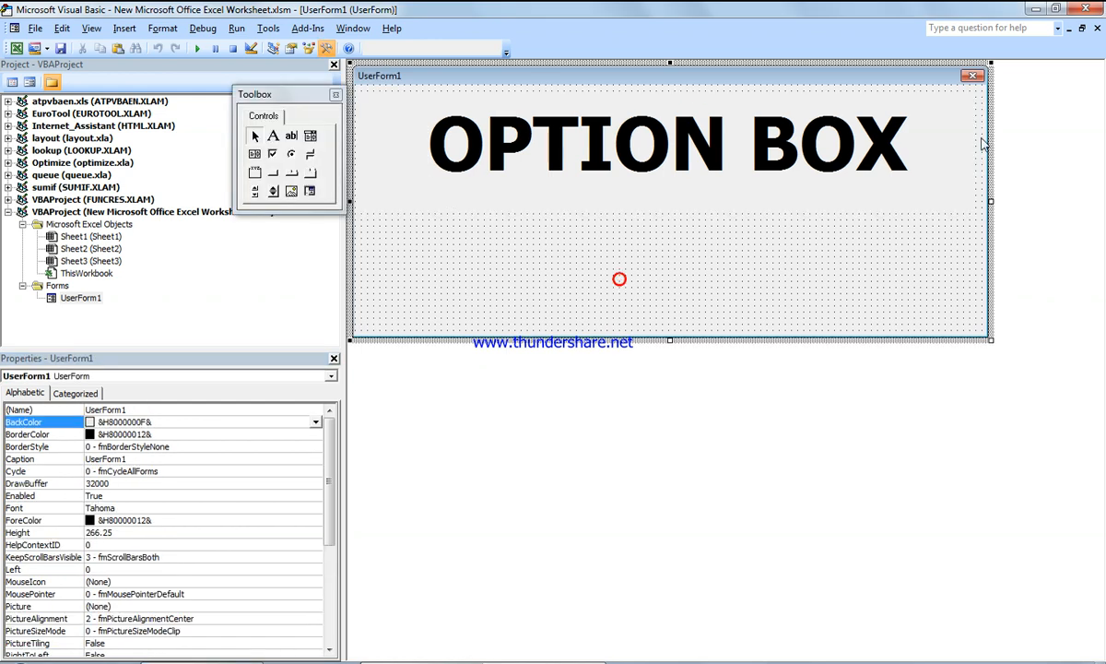
left_click(664, 143)
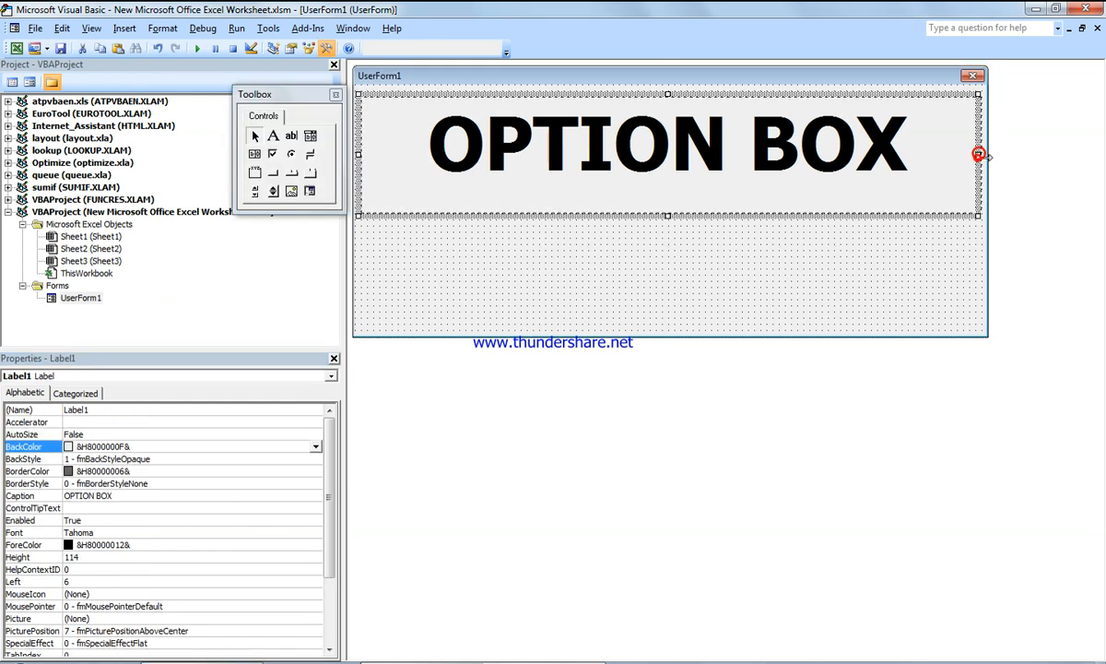
left_click(735, 280)
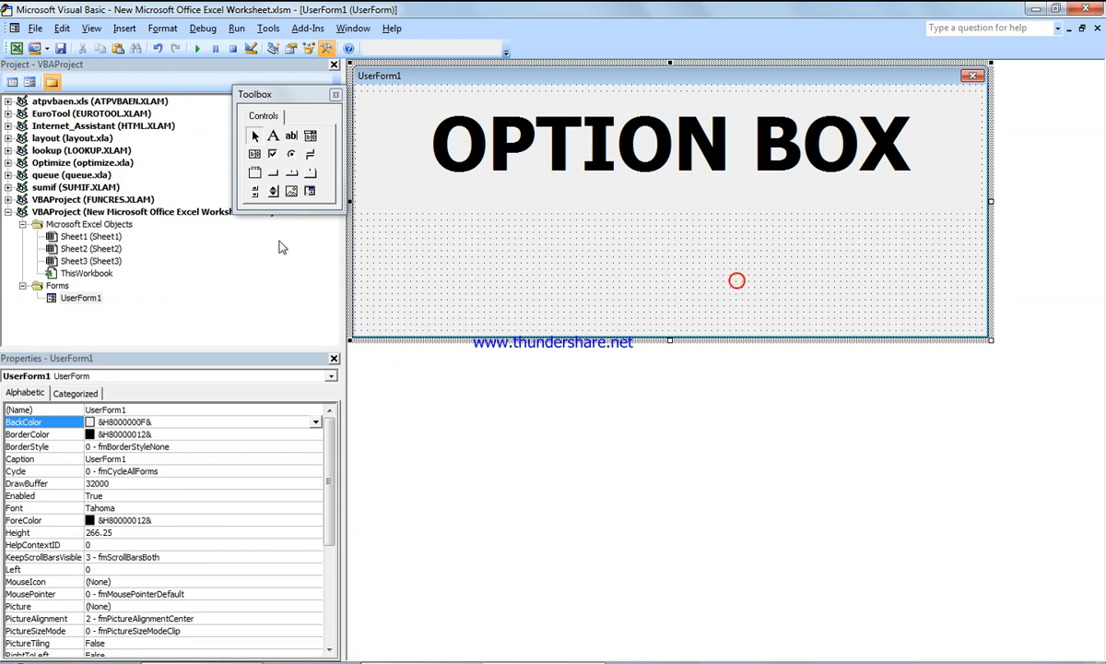
mouse_move(293, 154)
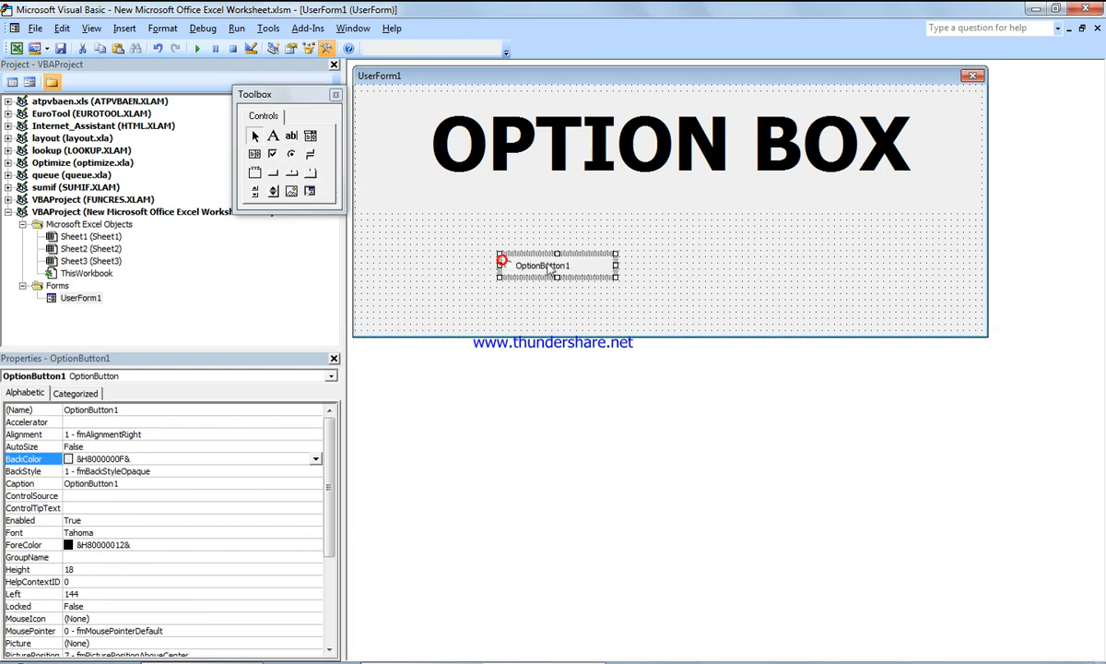
- Draw four option buttons on the form below the OPTION BOX heading
left_click_drag(546, 266, 519, 246)
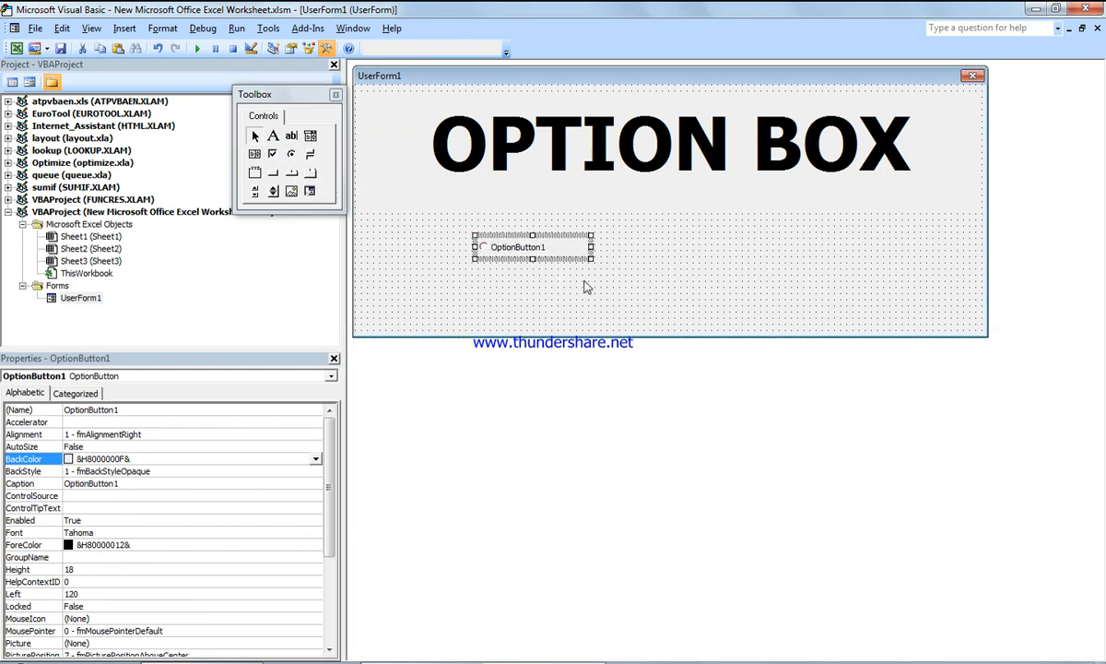
left_click(634, 303)
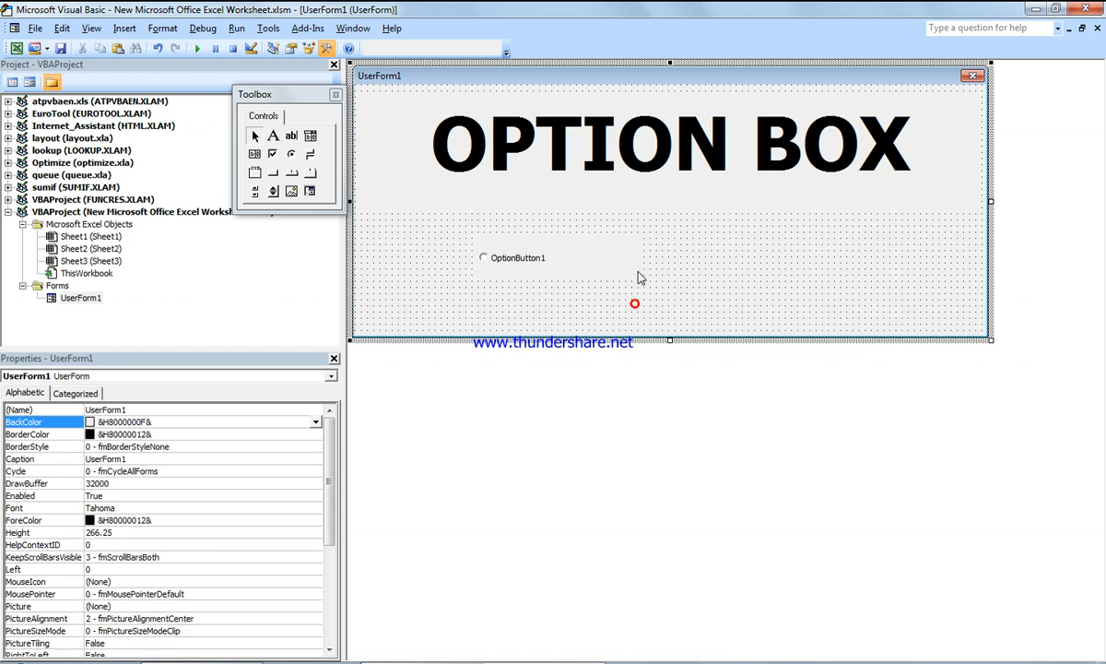
left_click(517, 257)
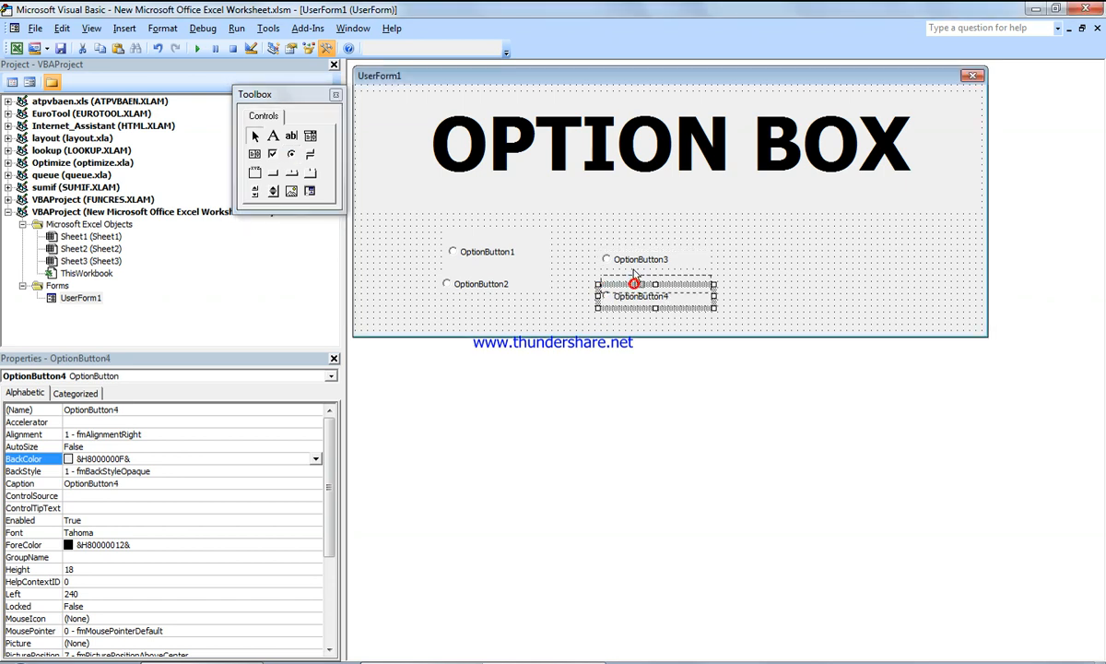
left_click(611, 314)
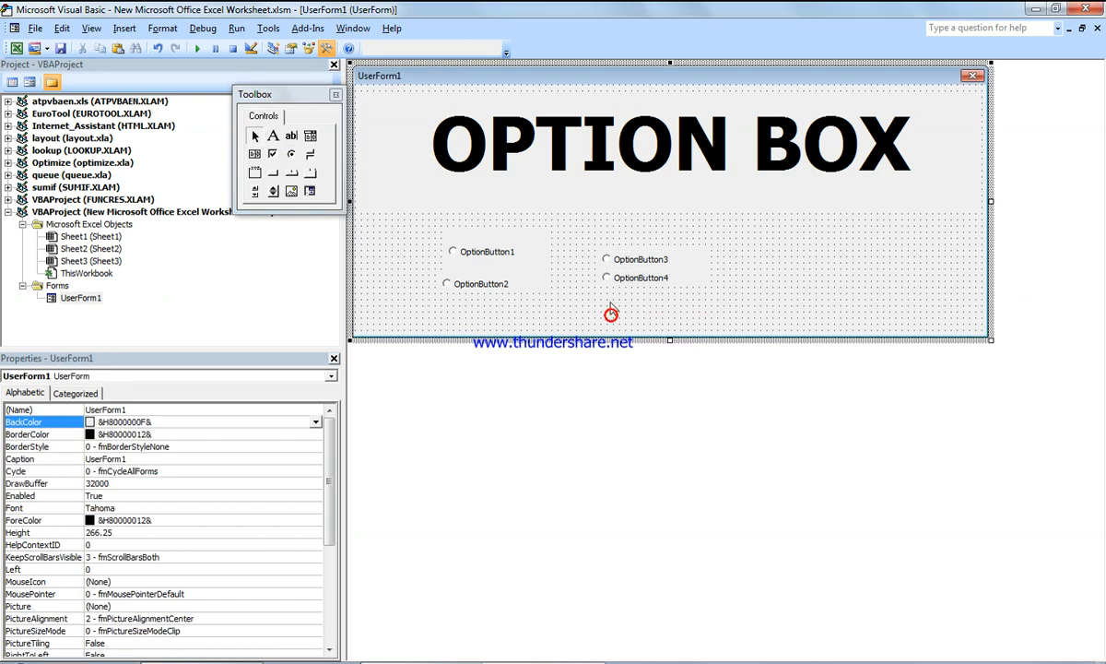
- Shorten and reposition OptionButton1, and move OptionButton2 into the right-hand column
left_click(484, 250)
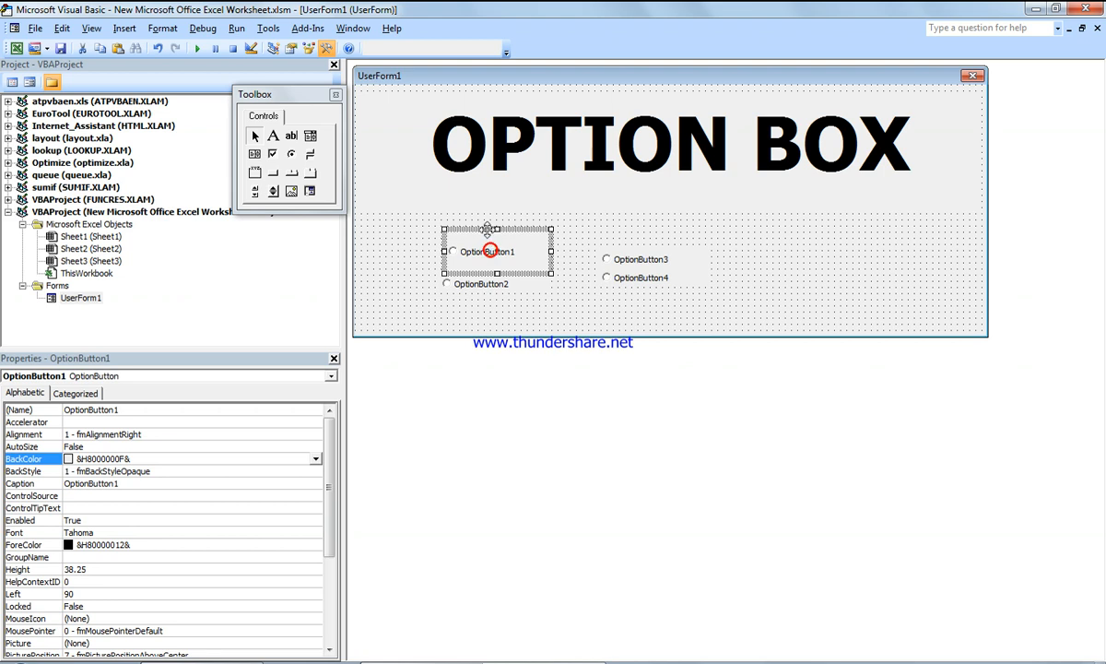
left_click_drag(487, 228, 487, 247)
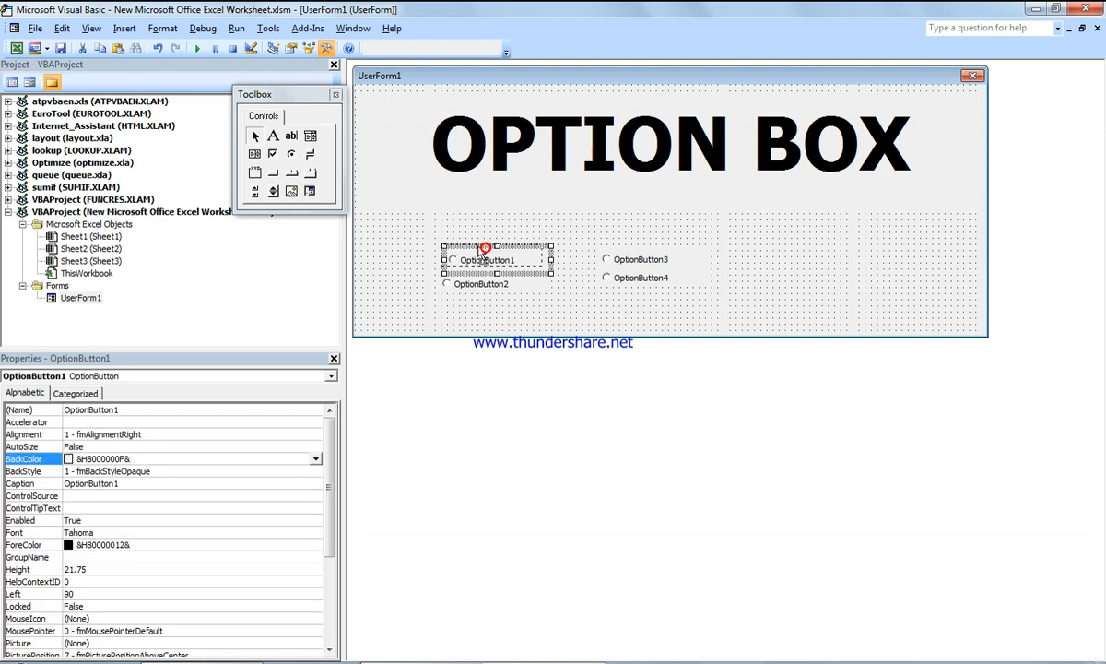
left_click(477, 303)
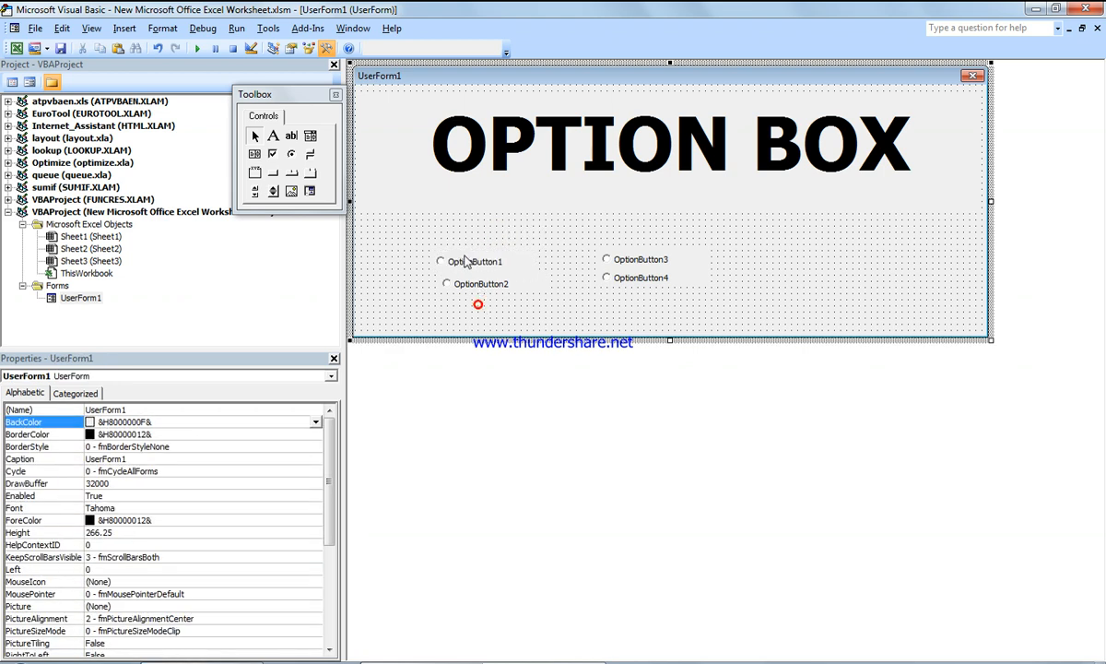
left_click(474, 260)
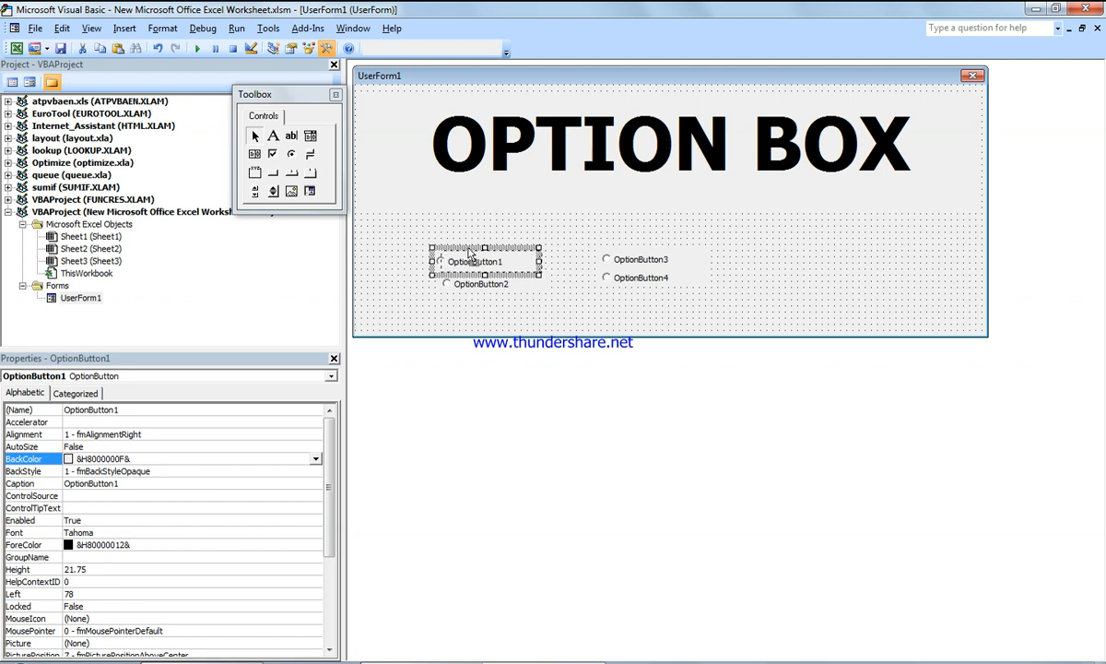
left_click_drag(474, 261, 484, 261)
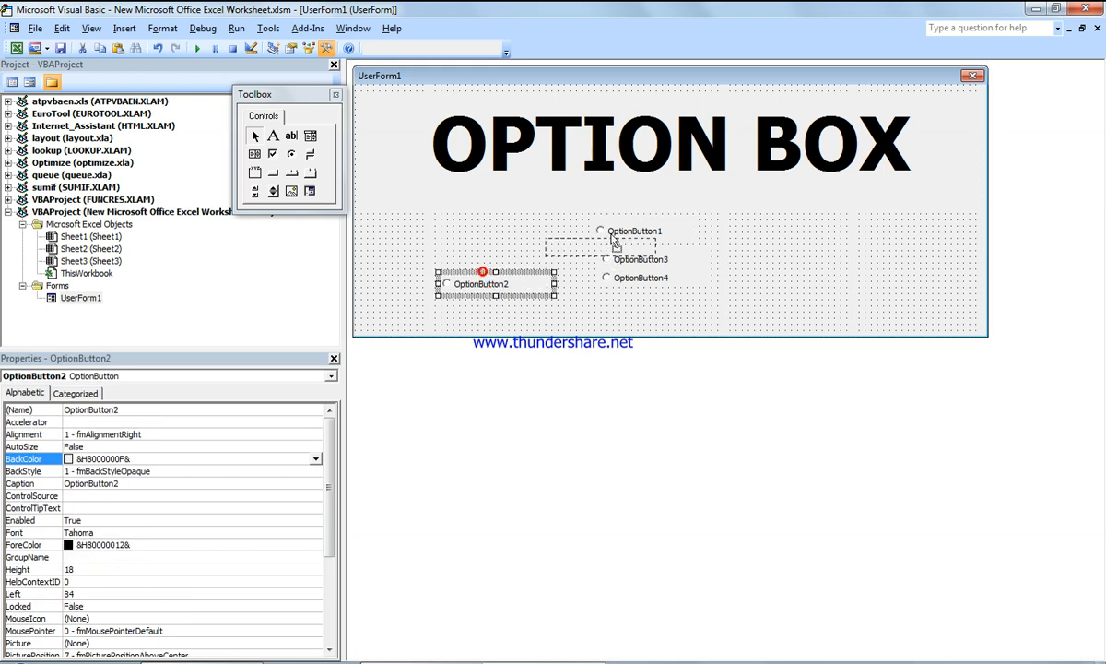
left_click(606, 304)
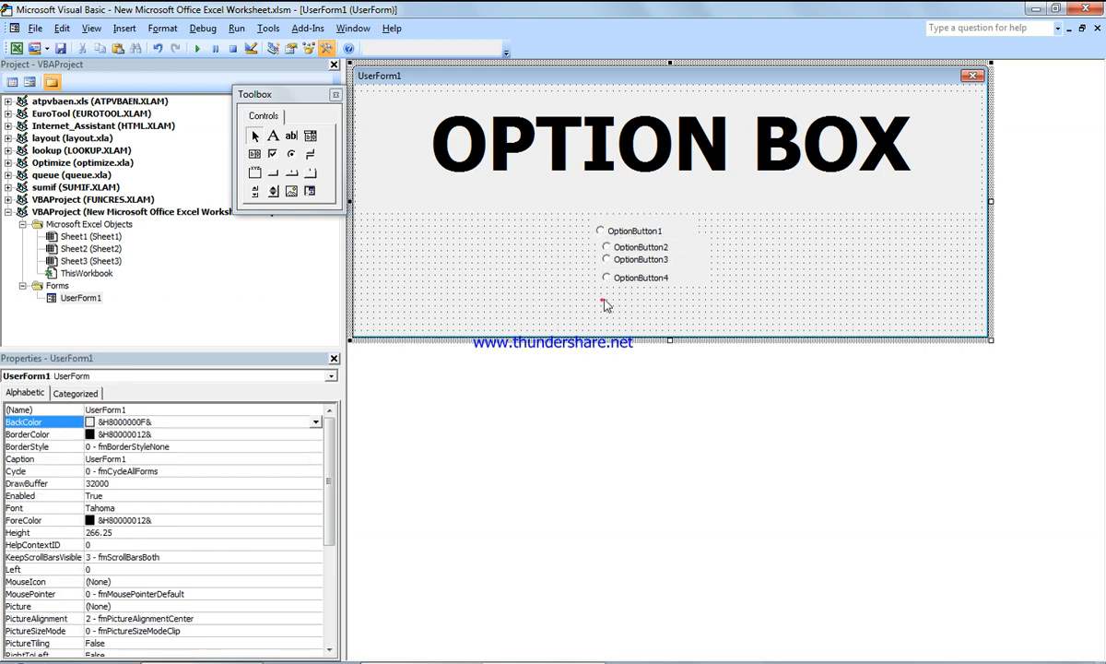
- Nudge OptionButton1 sideways until all four option buttons line up in one column
left_click(639, 277)
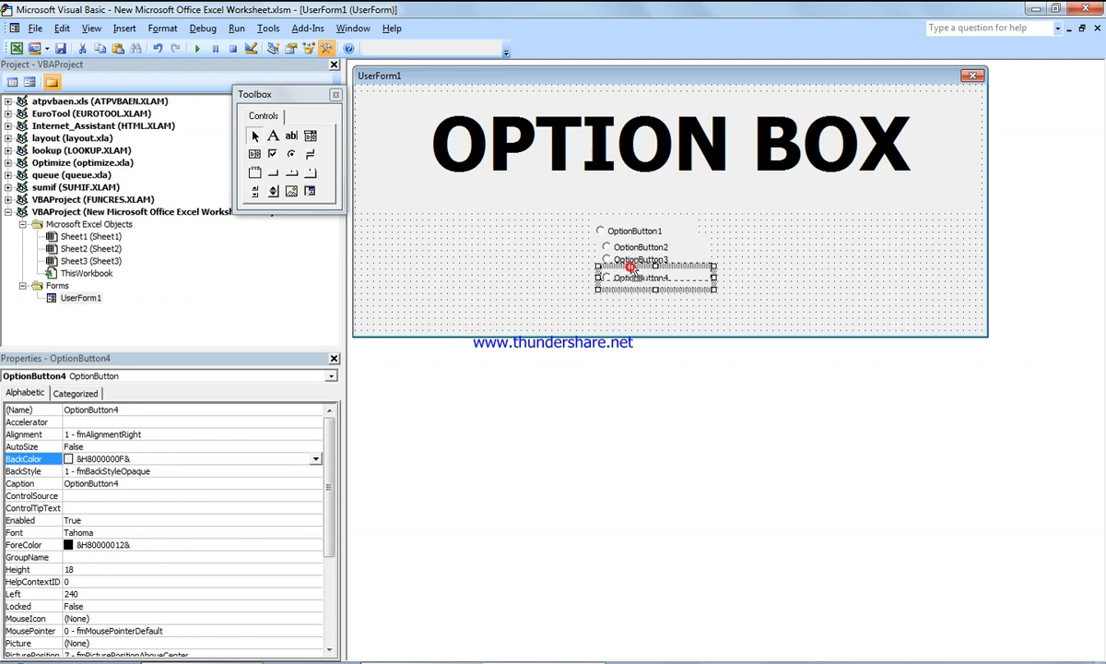
left_click(633, 231)
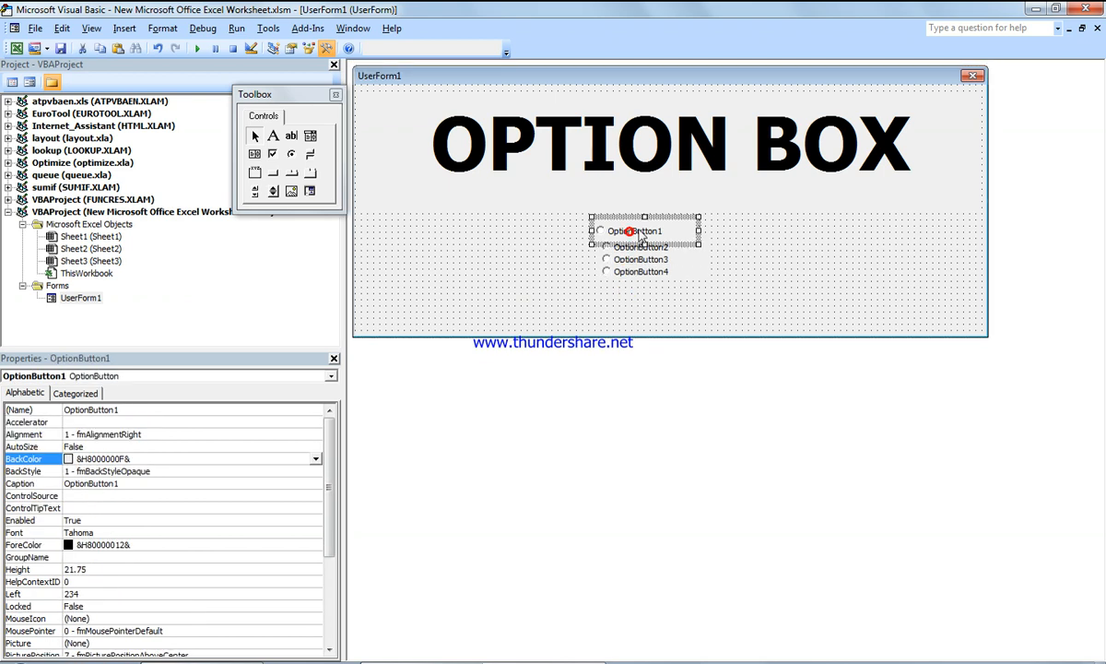
left_click_drag(641, 231, 646, 231)
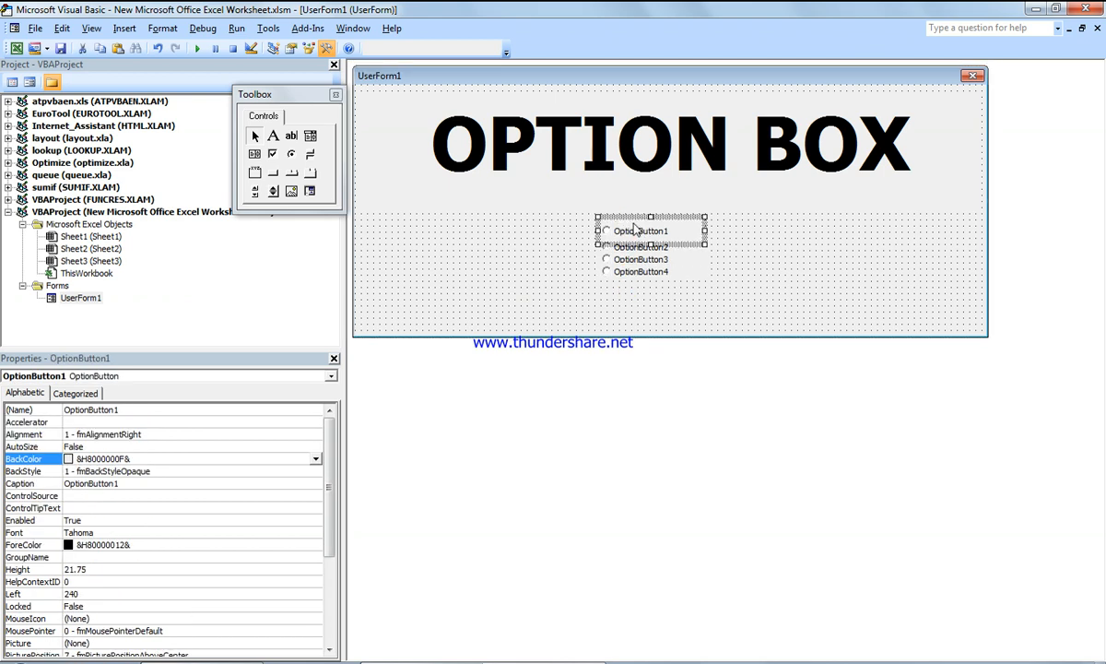
left_click_drag(645, 231, 650, 230)
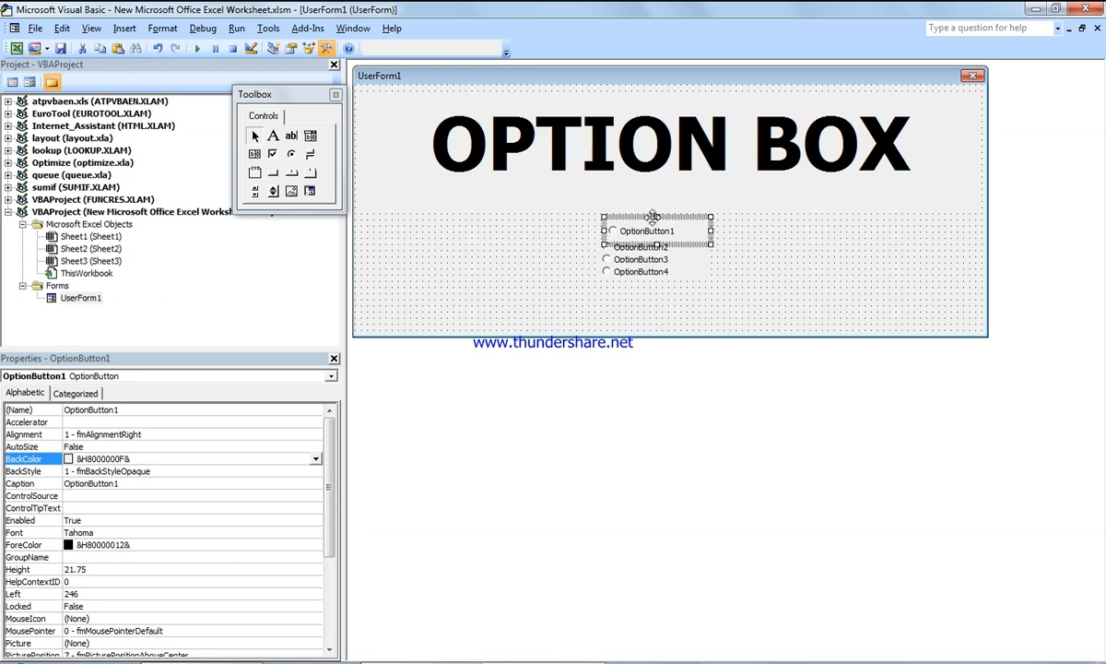
left_click(643, 306)
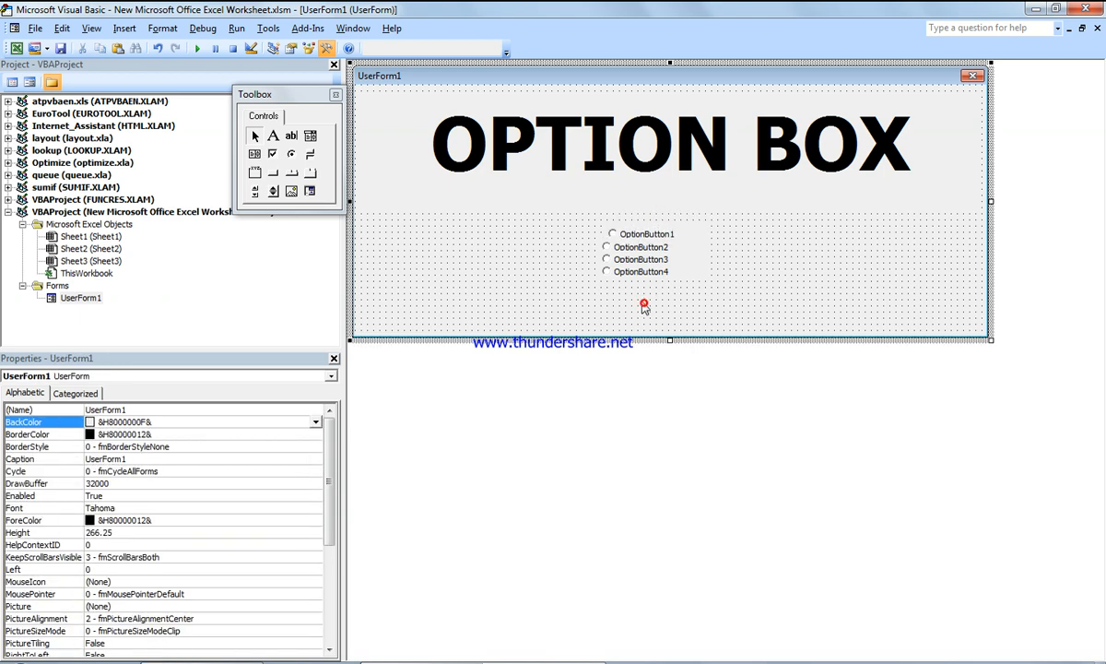
left_click(629, 222)
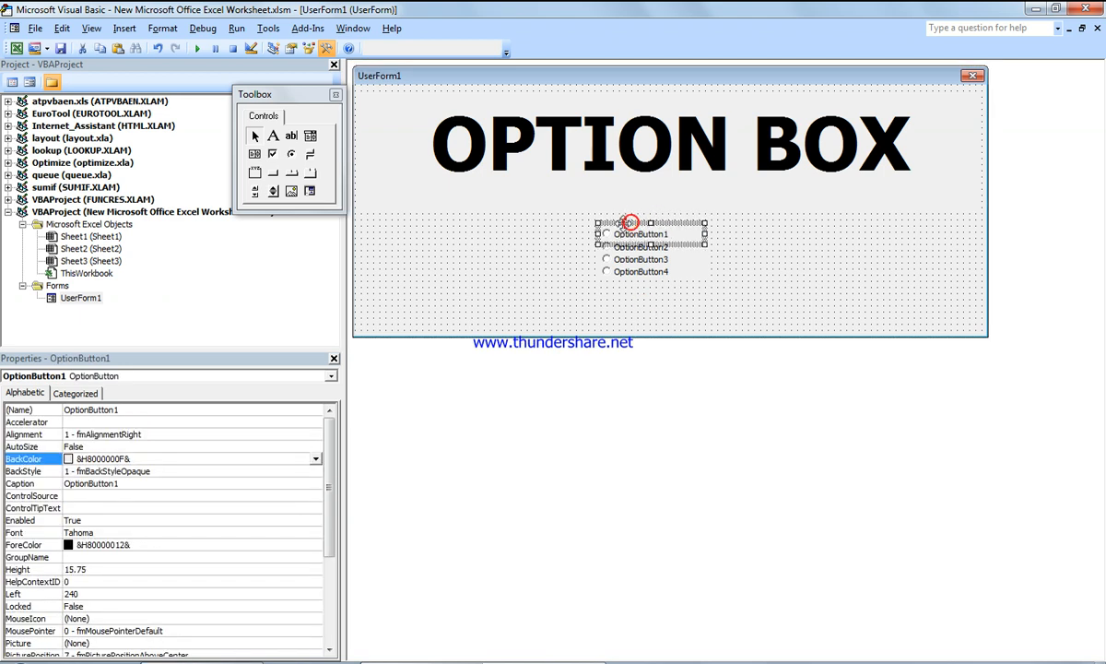
left_click(578, 281)
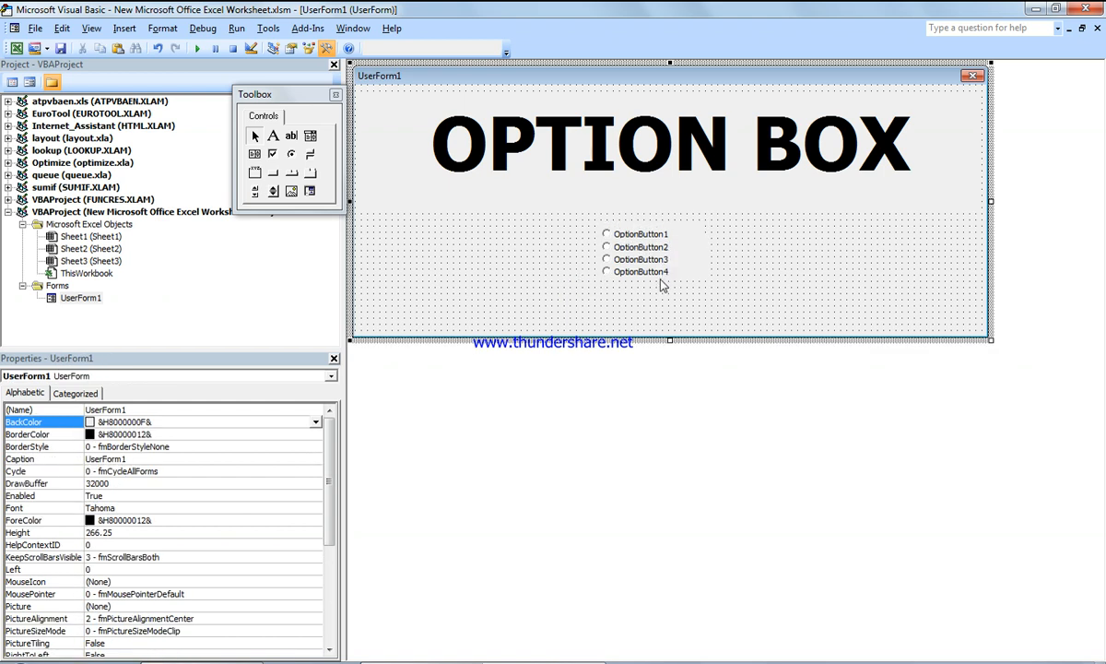
mouse_move(603, 274)
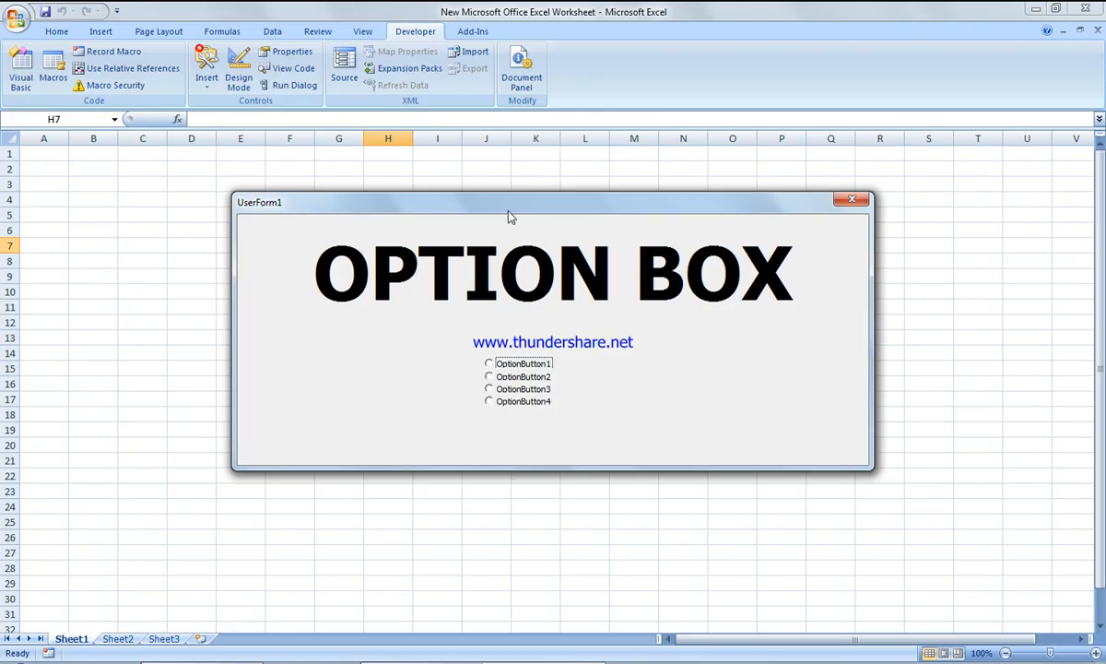
- On the running form, select OptionButton2 then OptionButton1, then close the form
left_click(489, 376)
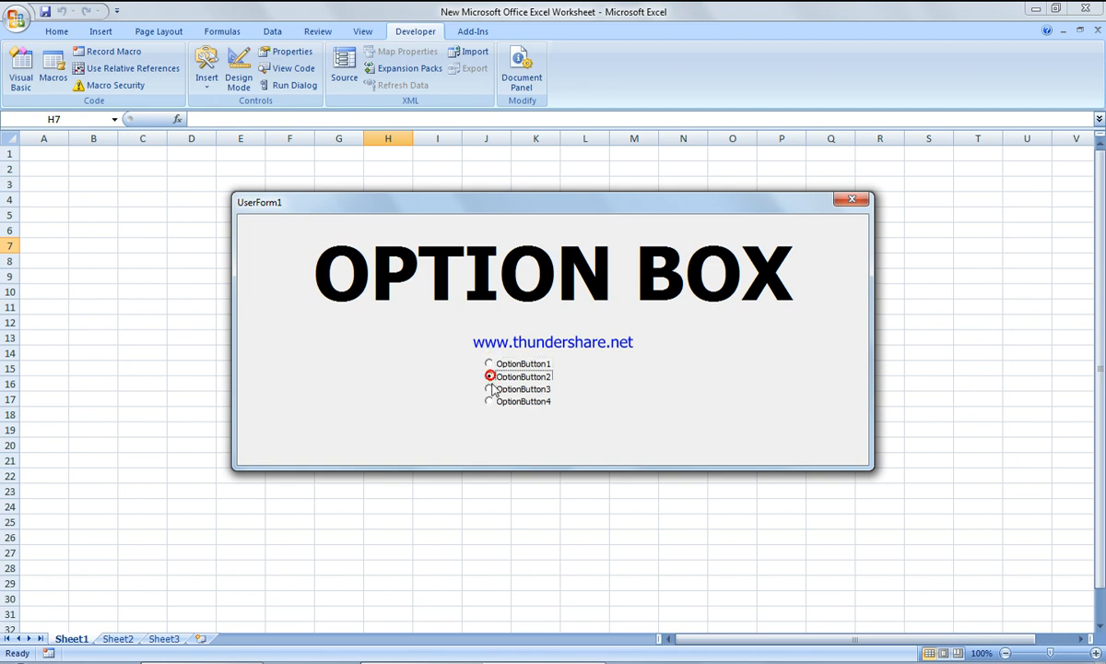
left_click(489, 363)
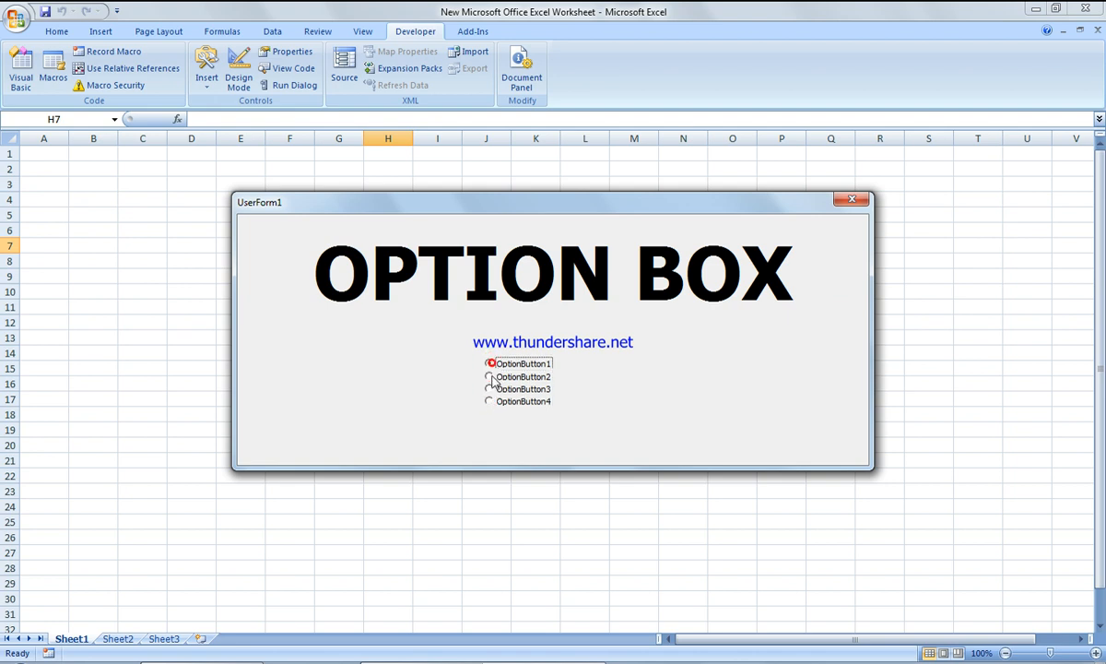
left_click(489, 401)
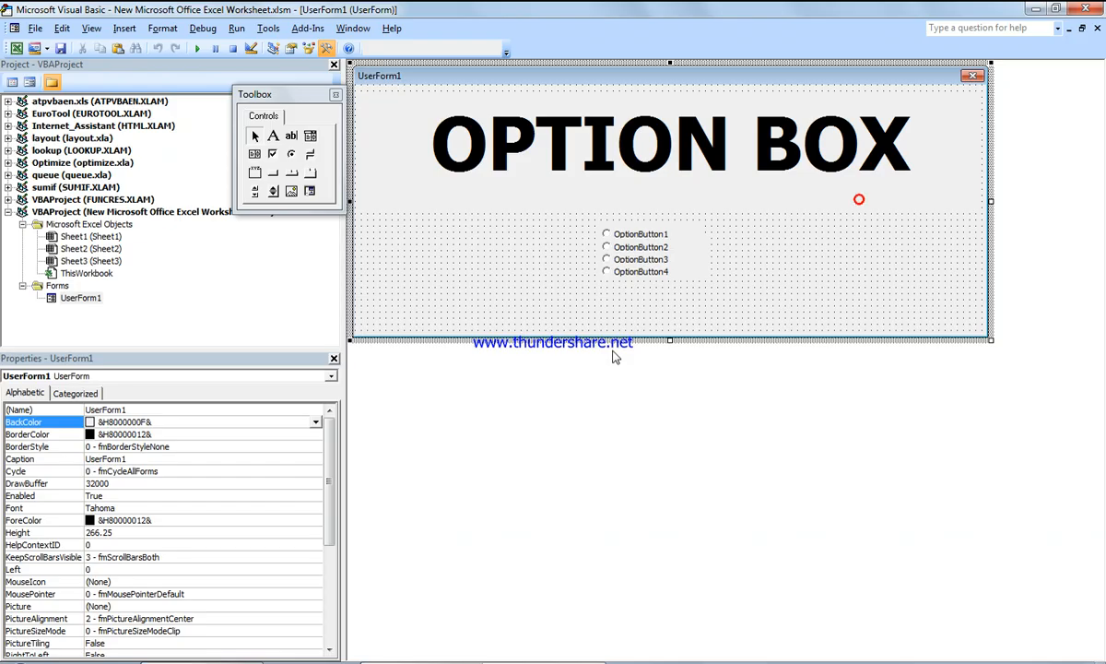
- Add MsgBox "first option has been selected" to OptionButton1's Click sub, then reopen UserForm1
double_click(640, 233)
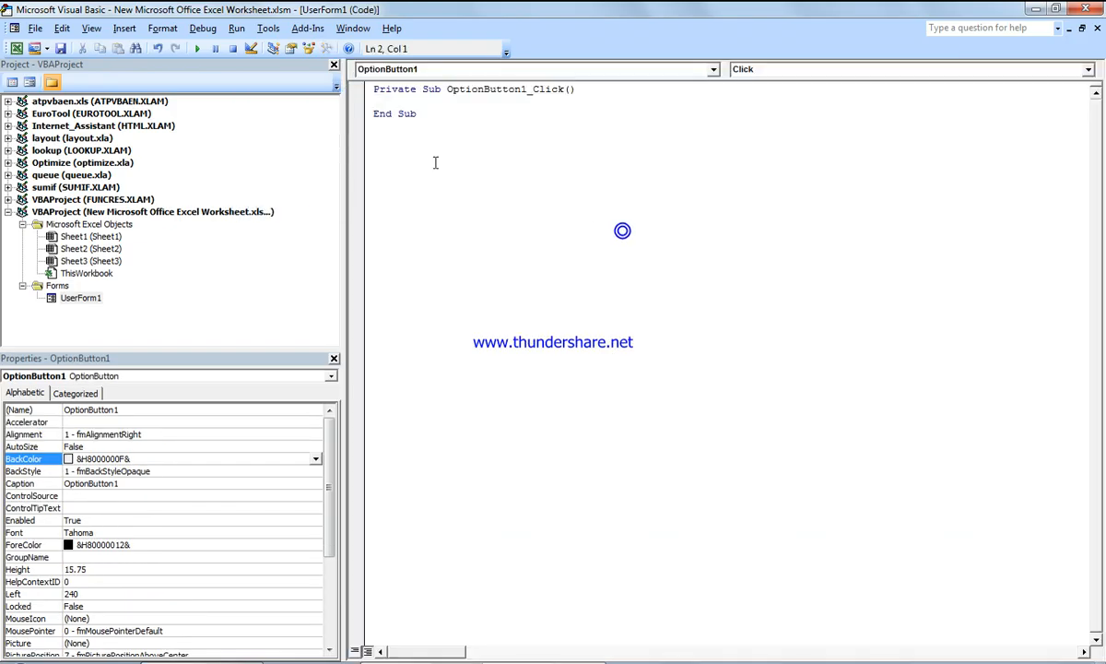
type("M")
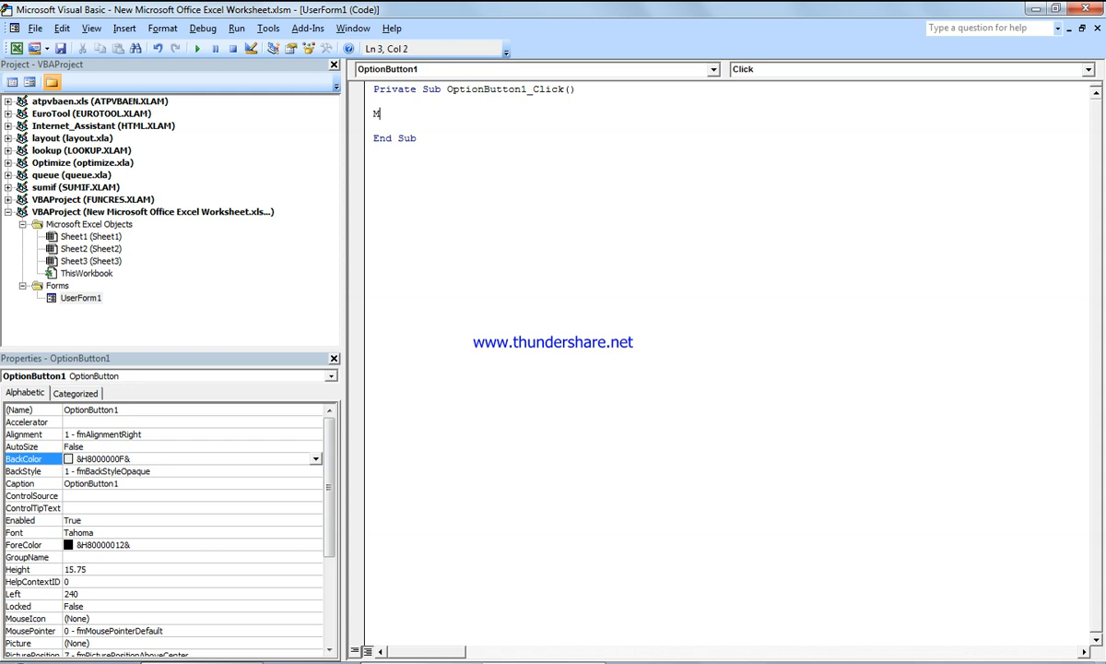
type("sb")
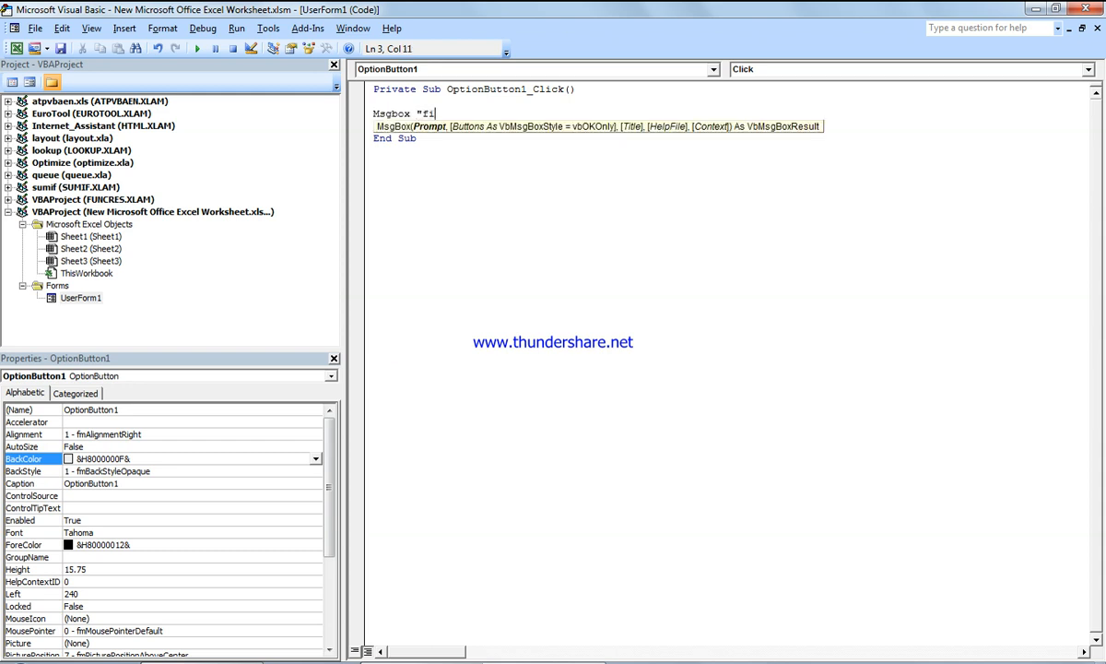
type("rst option")
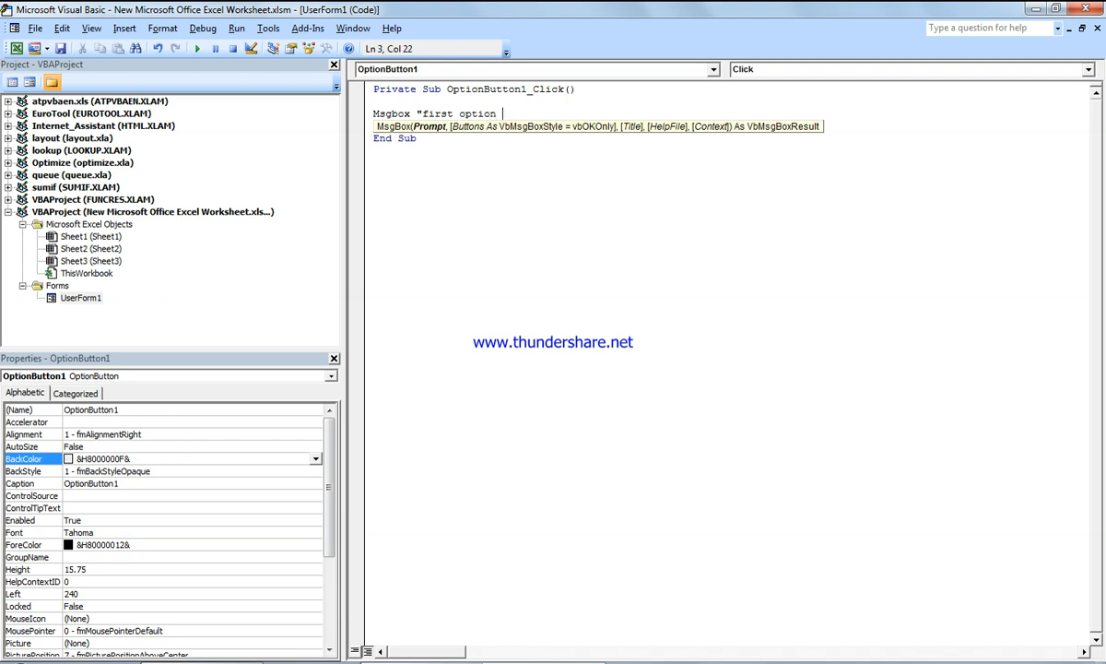
type("has been seele")
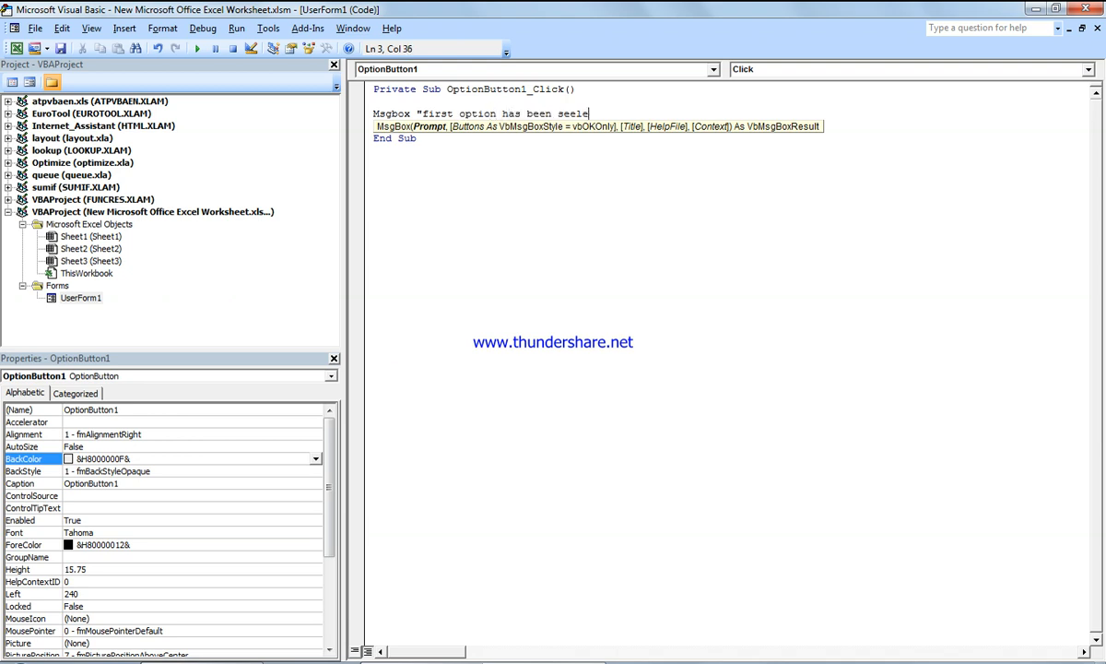
type("cted\"")
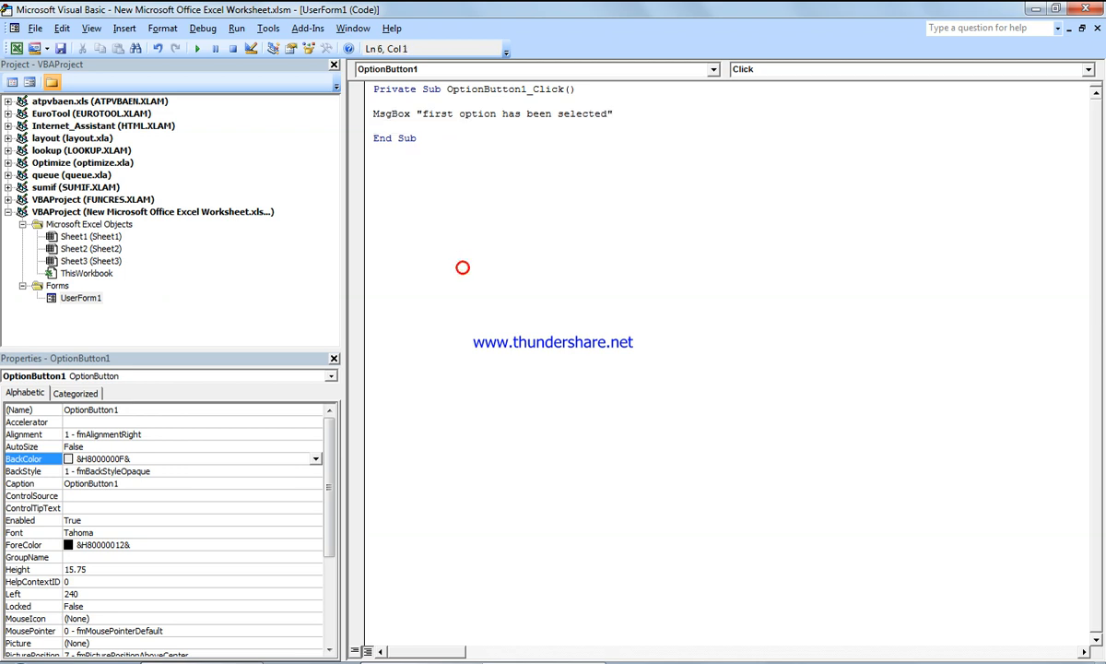
left_click(28, 409)
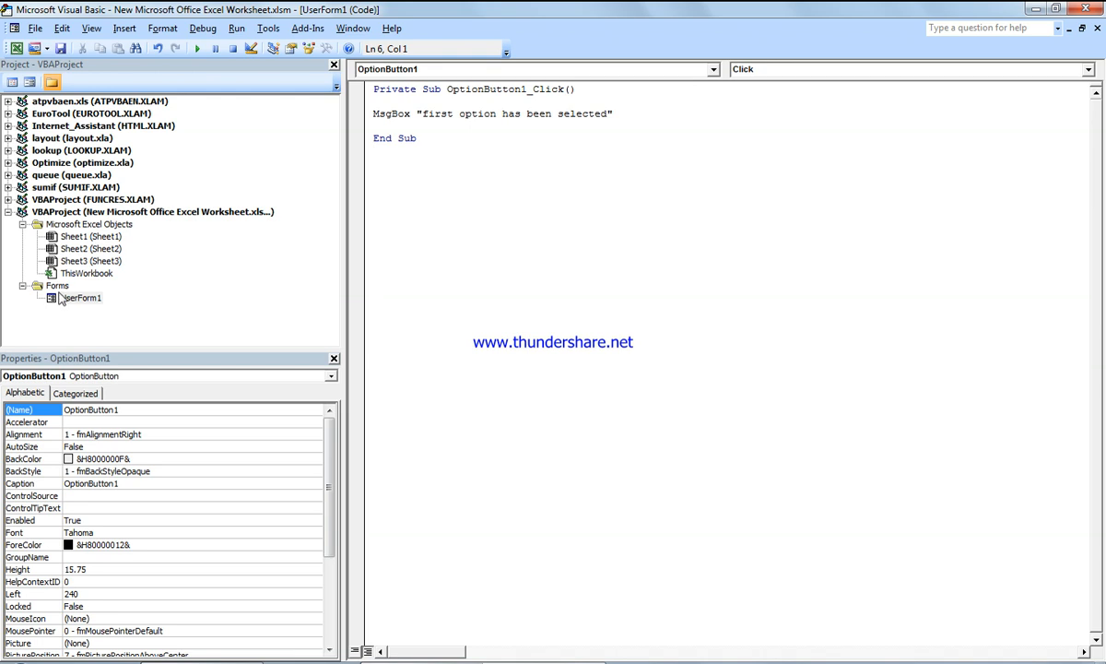
double_click(81, 296)
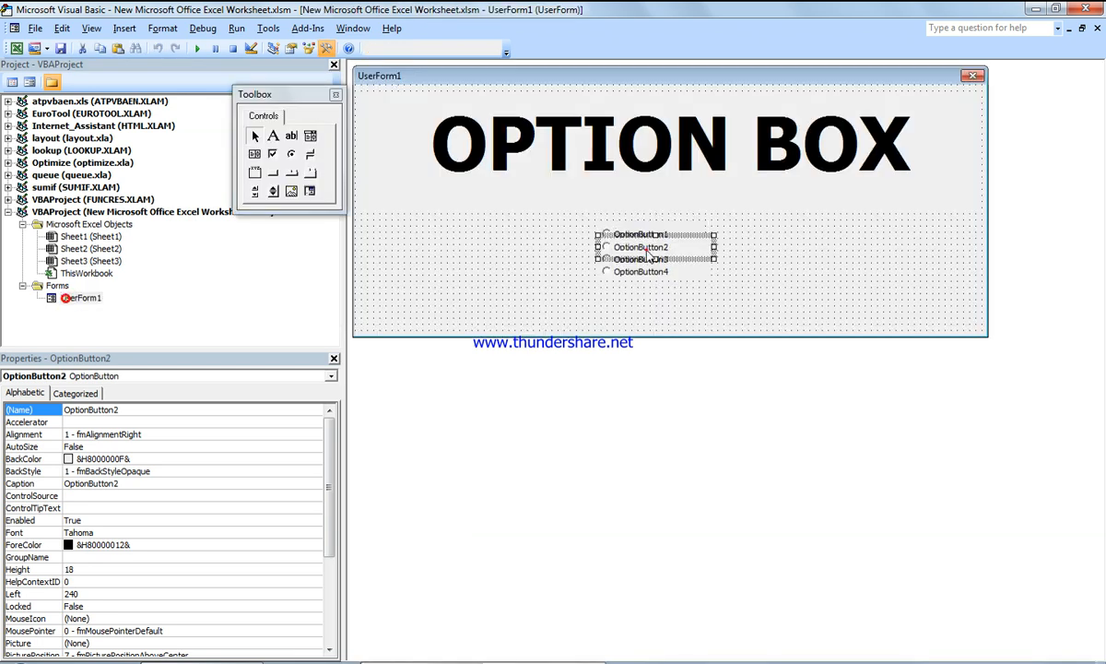
- Give OptionButton2 a Click sub whose MsgBox says the second option has been selected
double_click(640, 246)
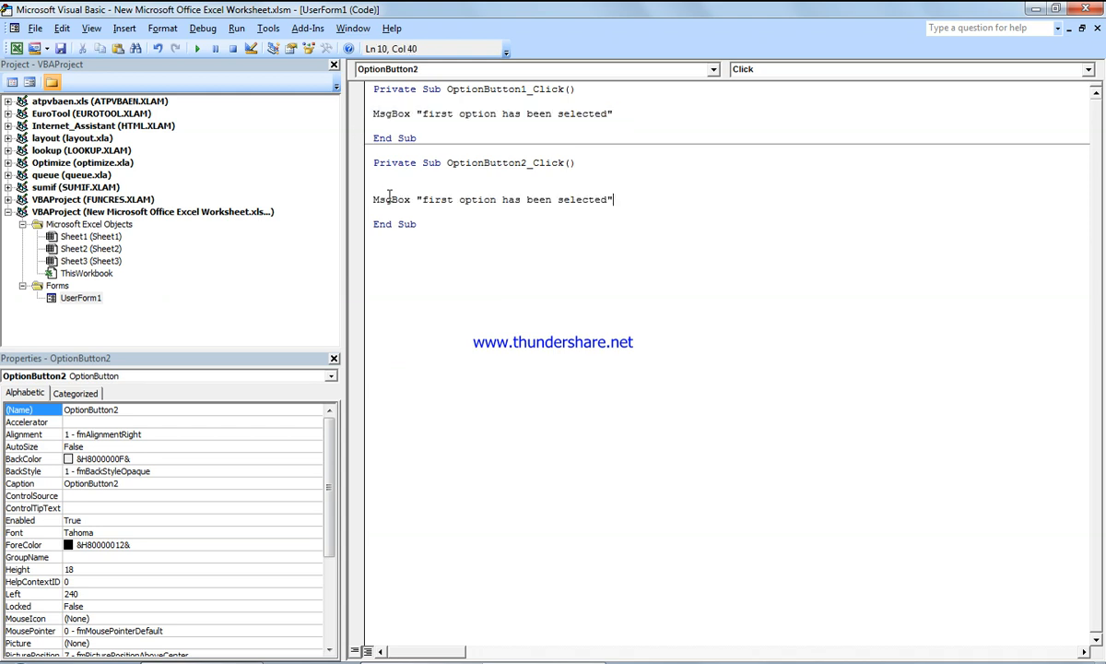
double_click(437, 199)
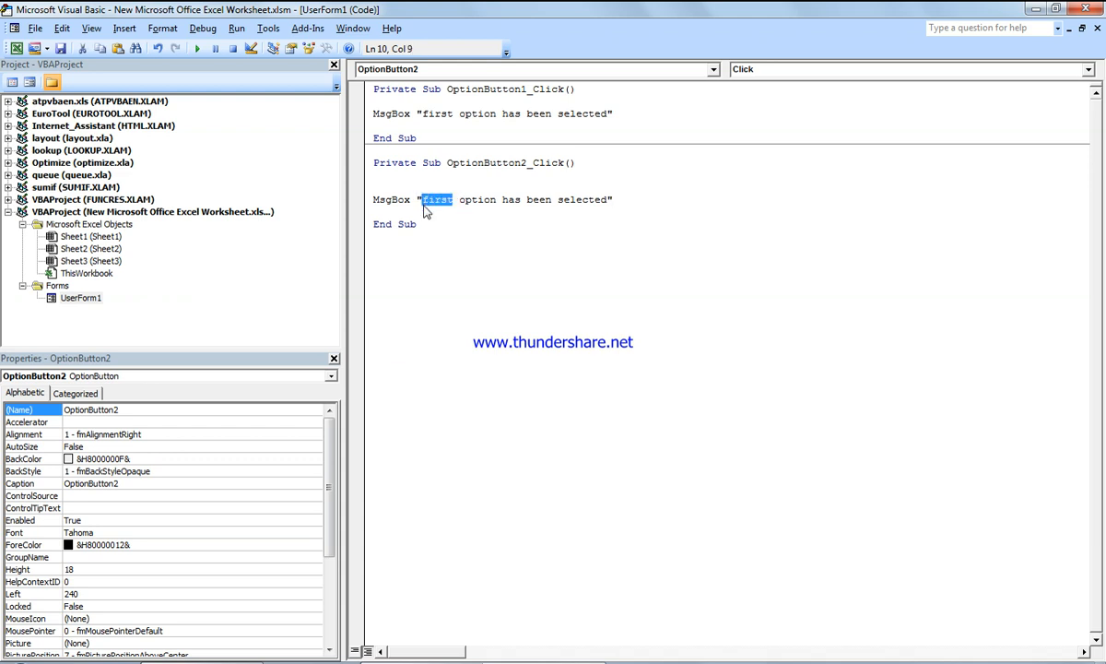
type("secon")
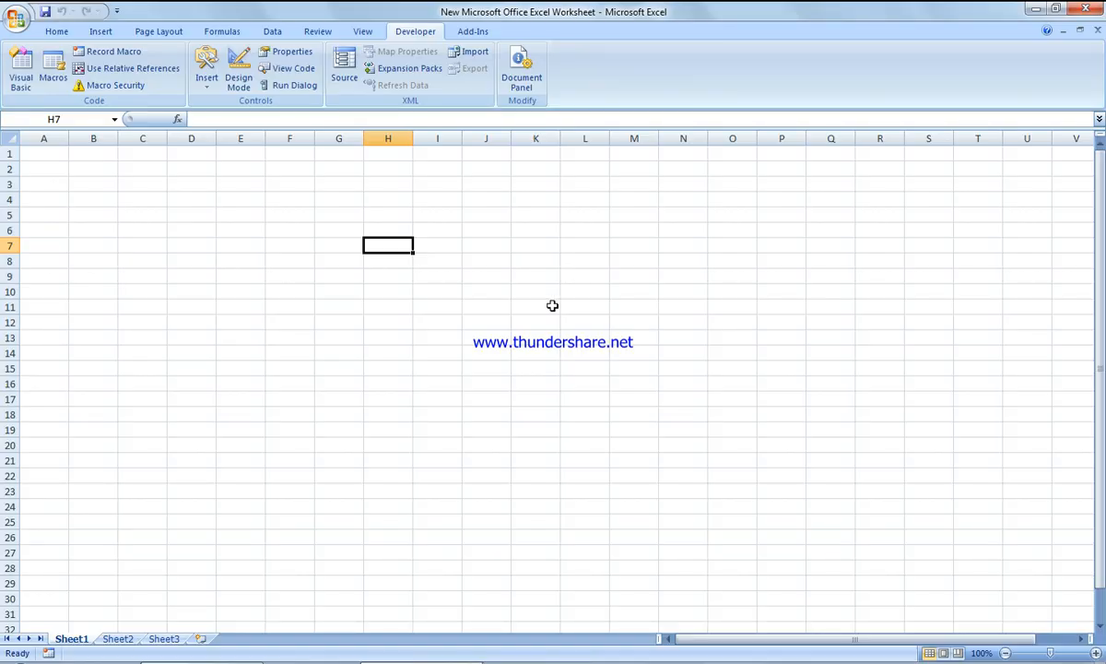
- Run the OPTION BOX UserForm from the VBA editor and dismiss the first message box
left_click(289, 306)
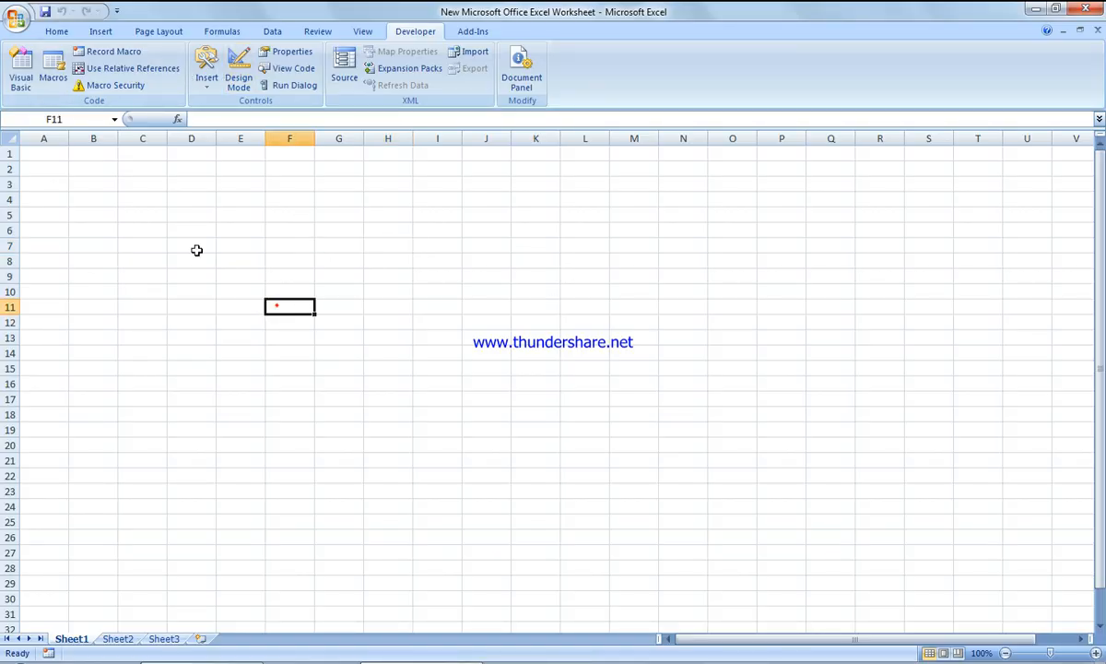
left_click(20, 69)
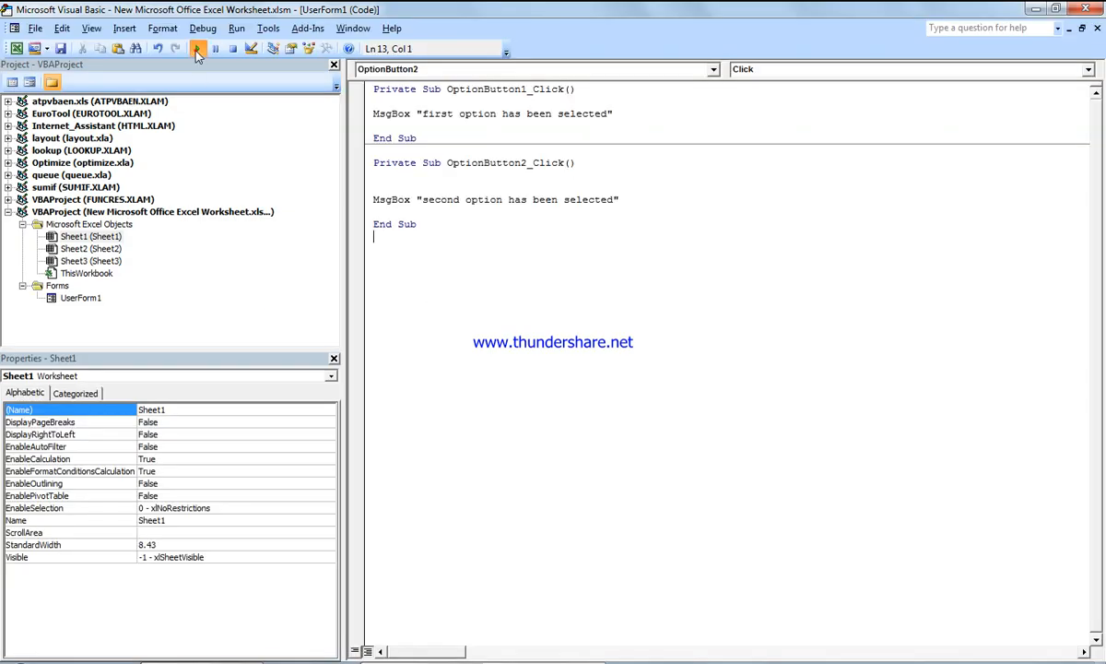
left_click(196, 49)
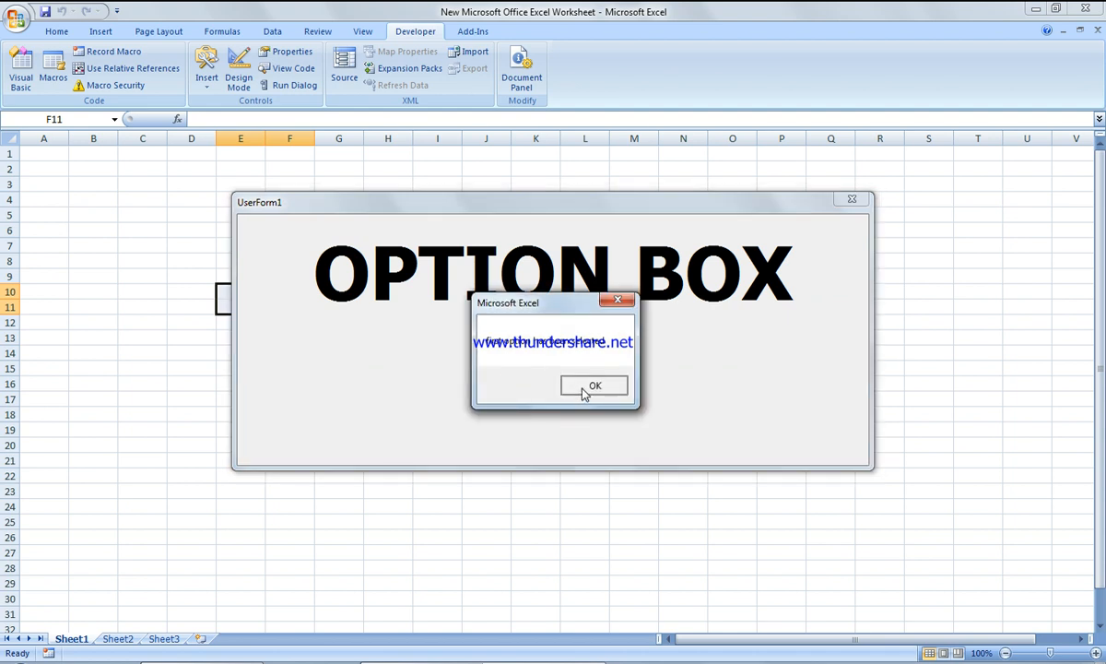
left_click(599, 384)
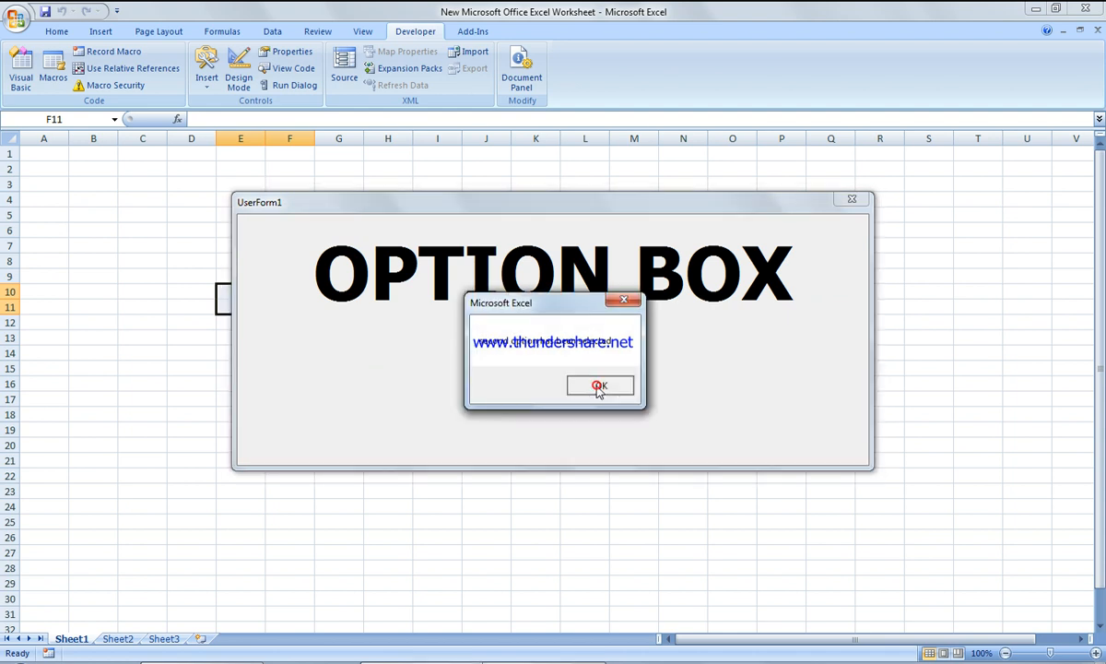
- Test OptionButton4, OptionButton2 and OptionButton1 on the running form to see their messages
left_click(600, 386)
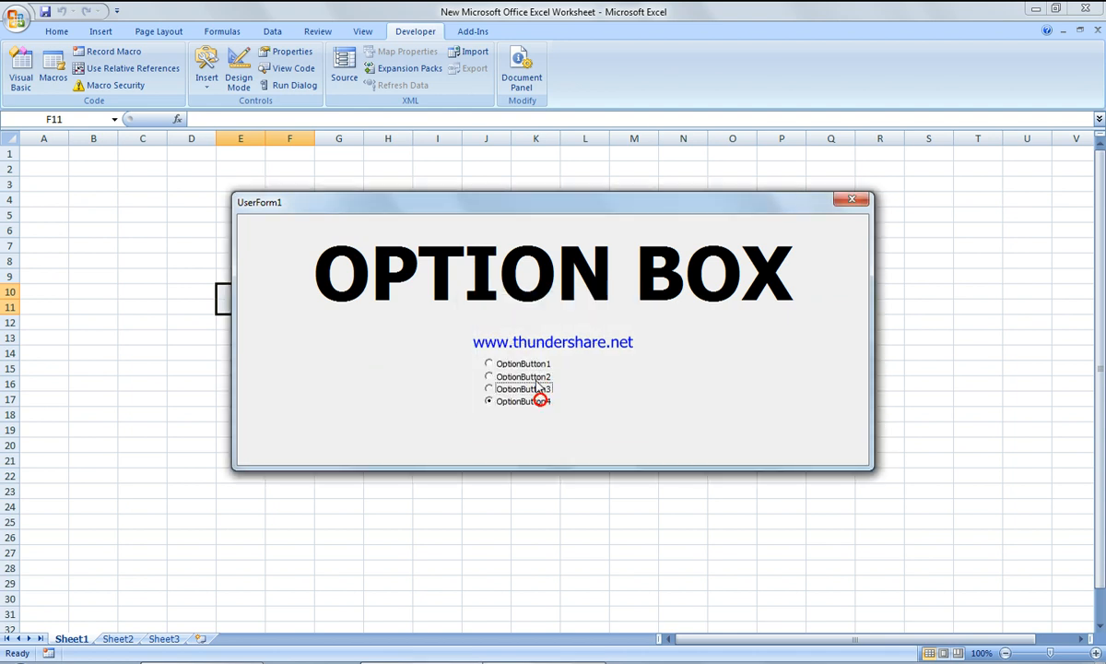
left_click(490, 376)
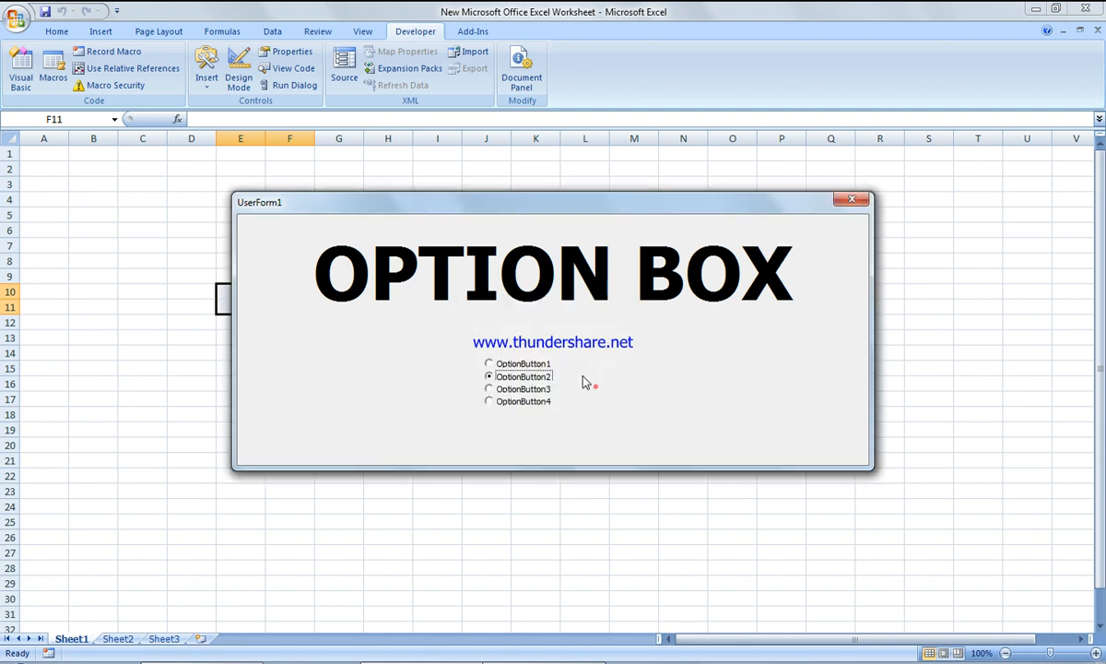
left_click(489, 363)
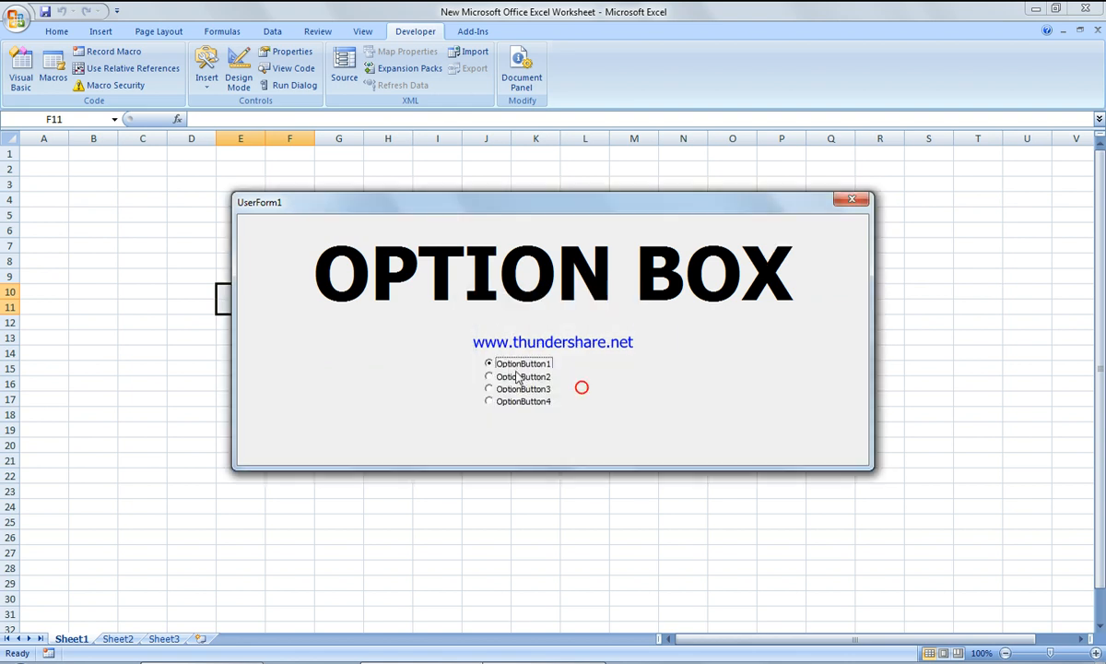
left_click(489, 376)
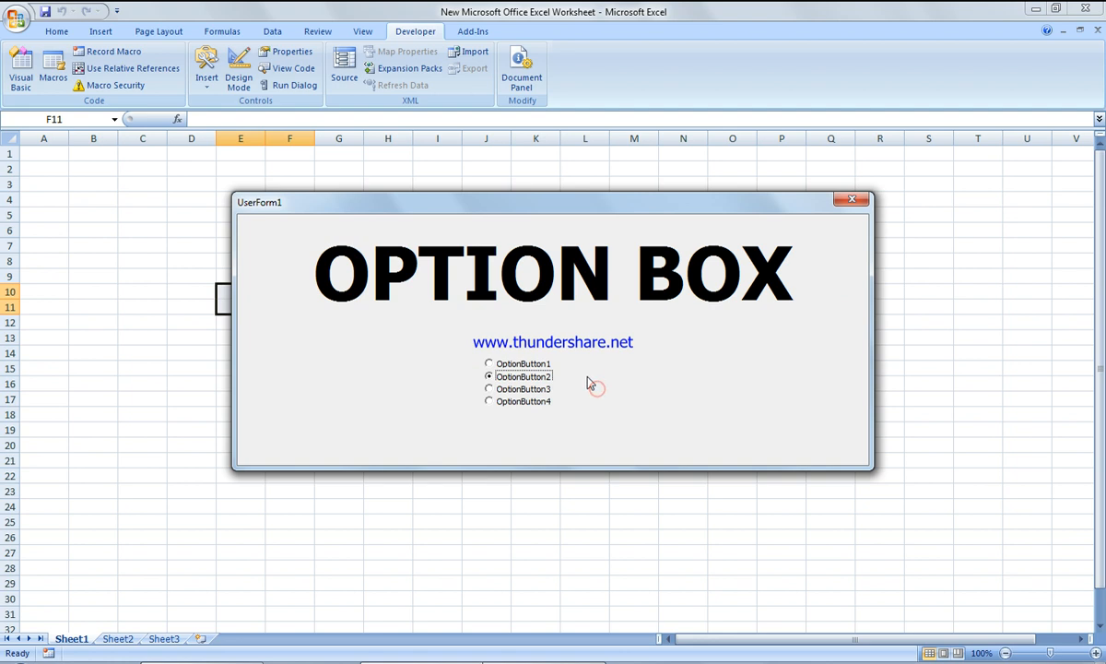
mouse_move(578, 380)
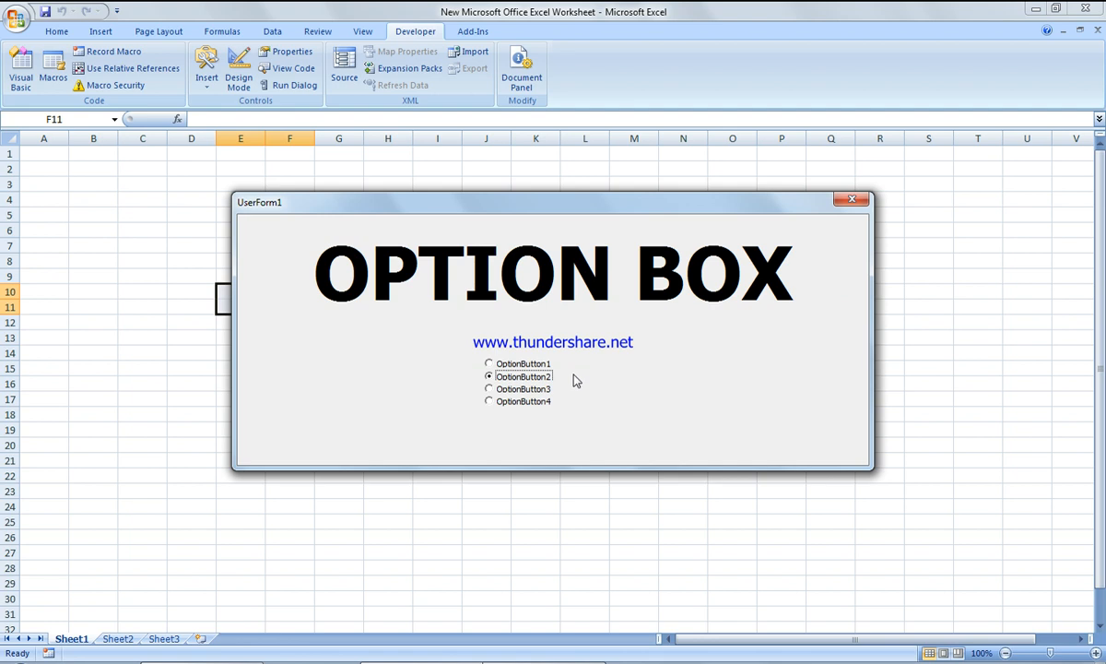
mouse_move(570, 381)
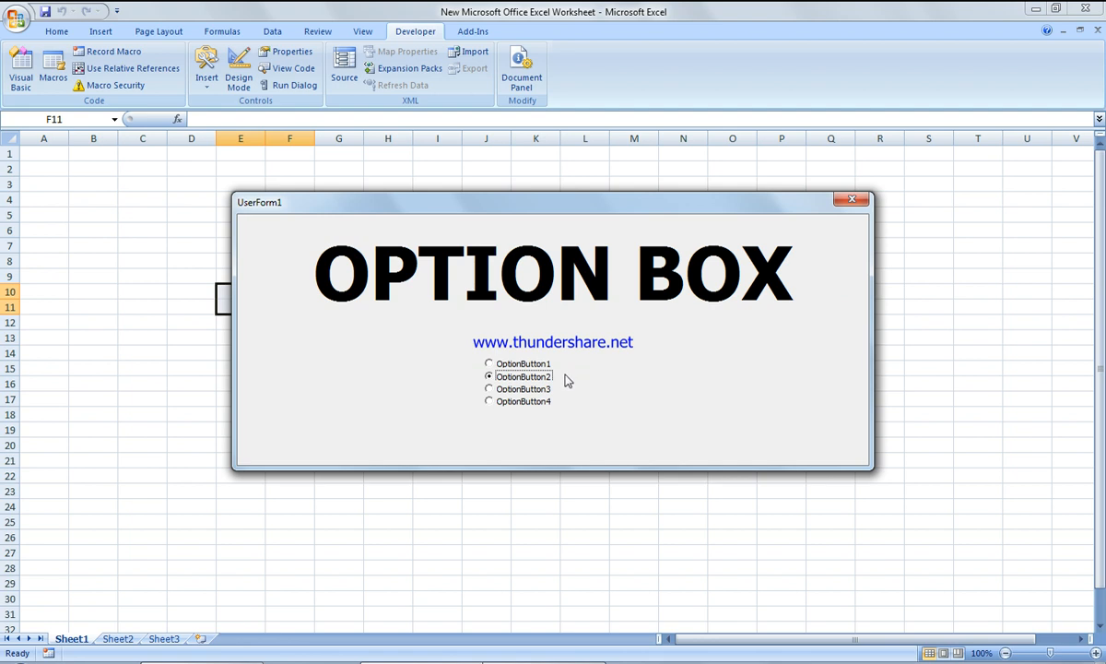
mouse_move(634, 313)
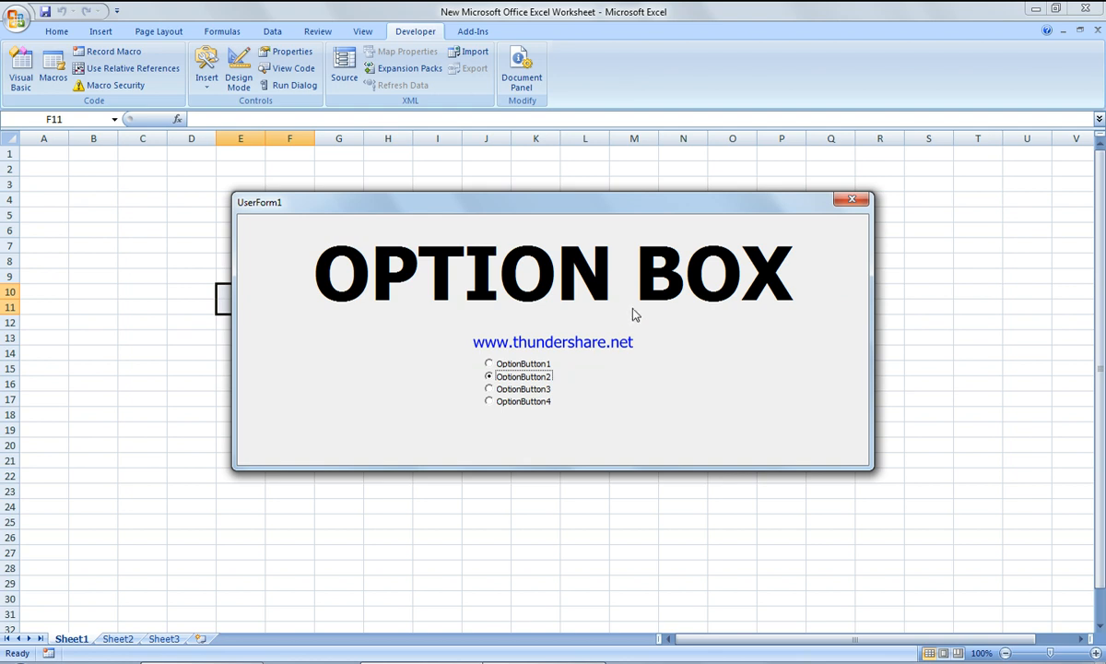